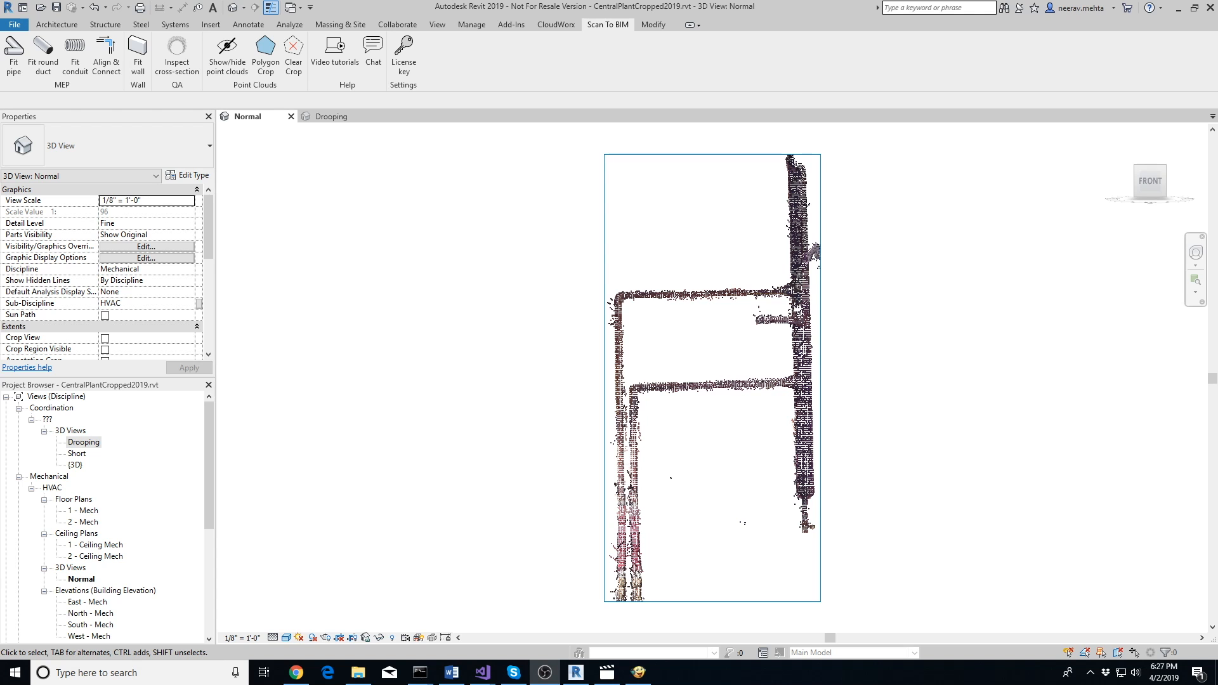
pyautogui.moveTo(371, 275)
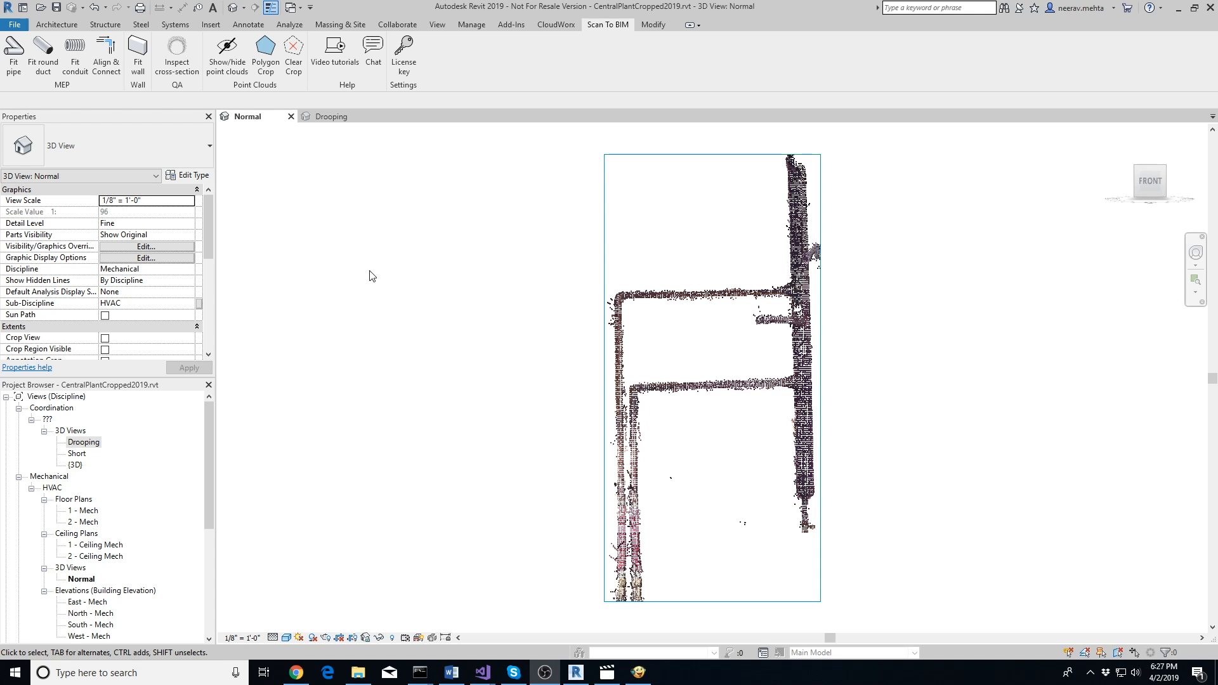
pyautogui.moveTo(414, 267)
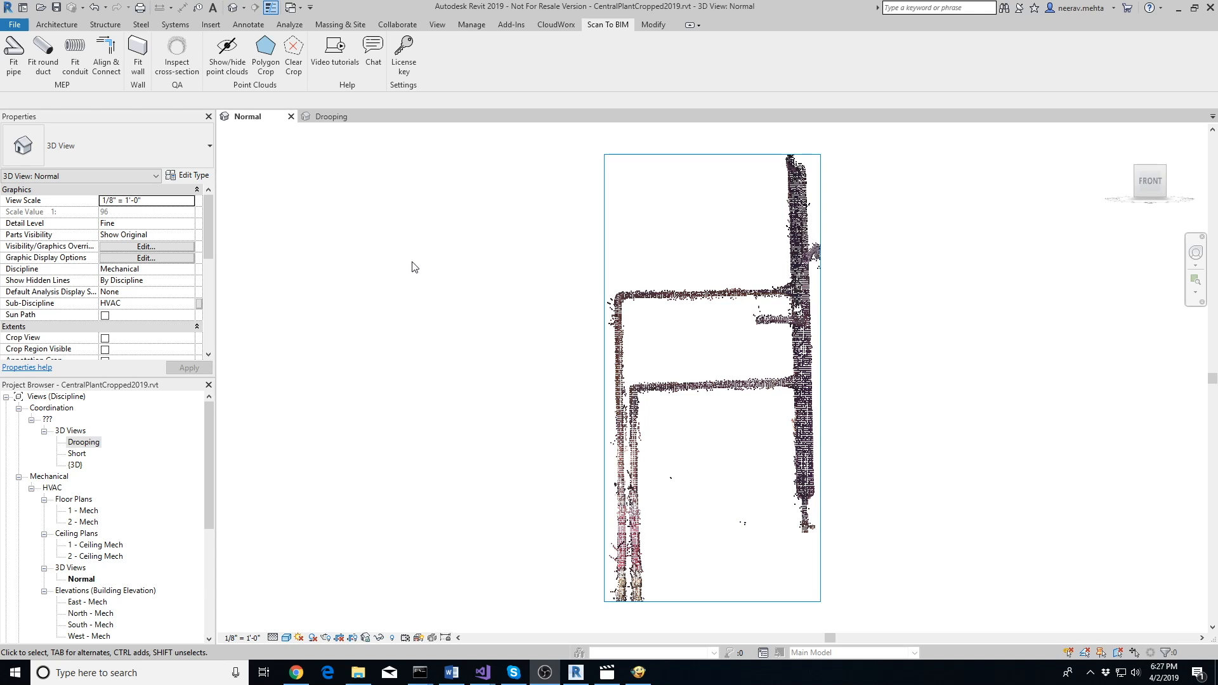
pyautogui.moveTo(99, 112)
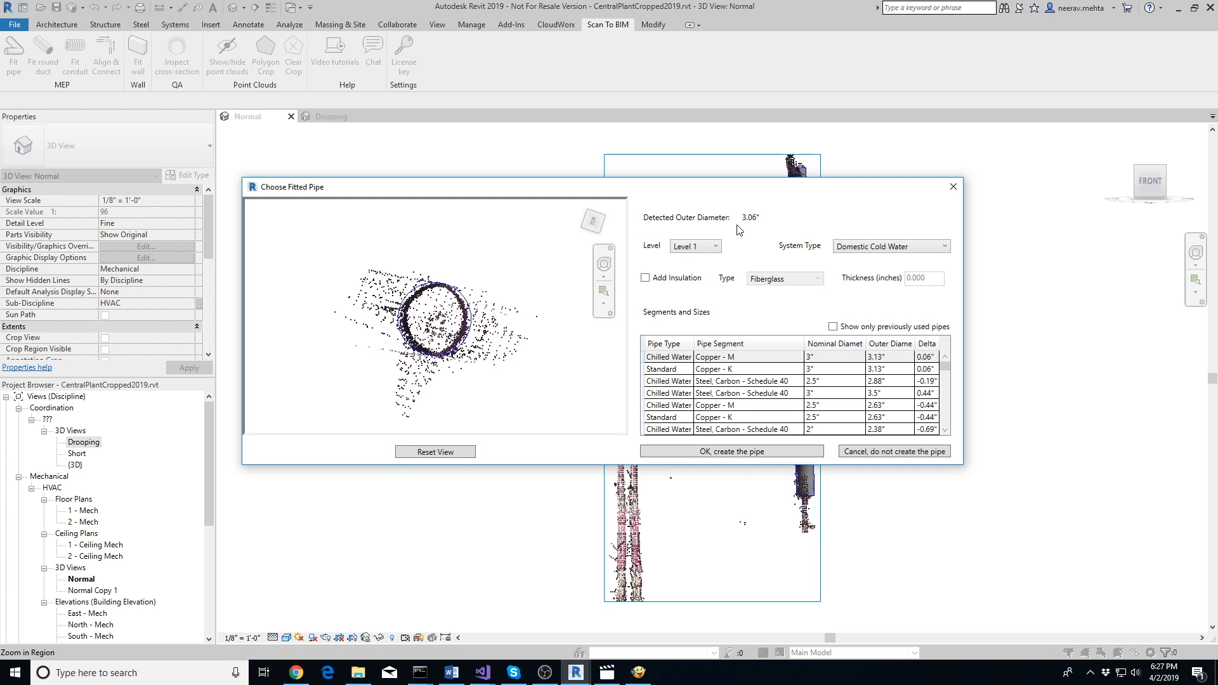
pyautogui.moveTo(760, 221)
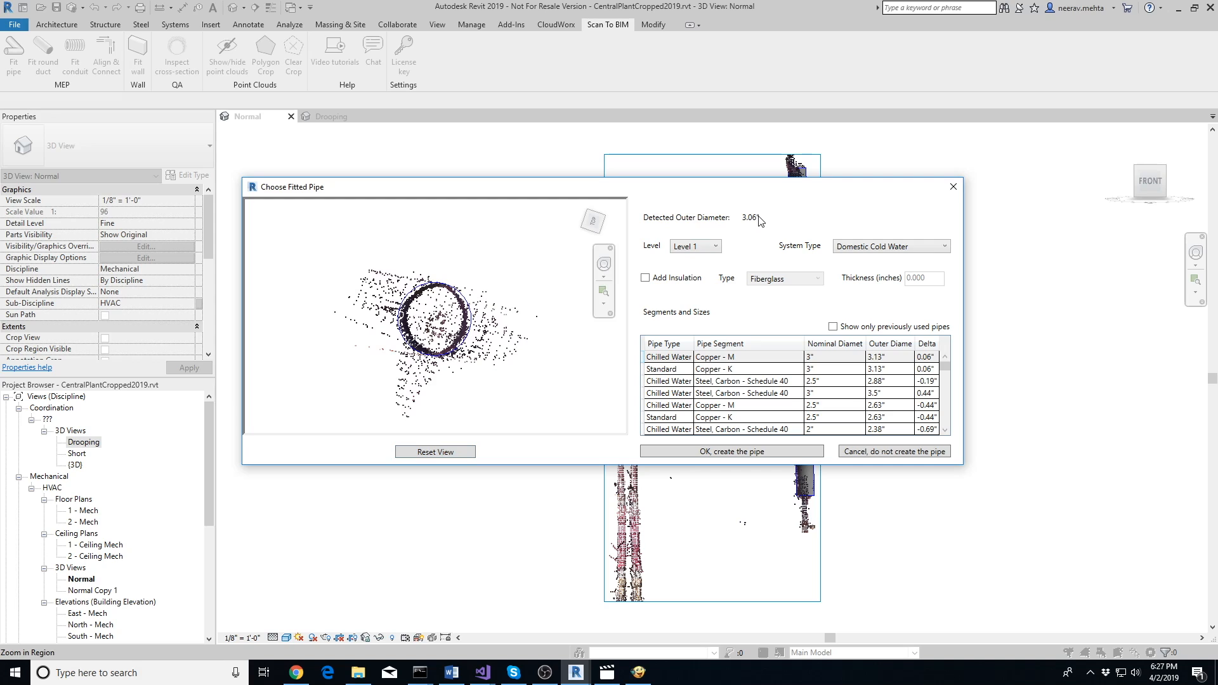
# Step: Set the fitted pipe to Level 2, Sanitary system, PVC Jacketed Fiberglass insulation of thickness 1, and review all candidate sizes
pyautogui.click(694, 245)
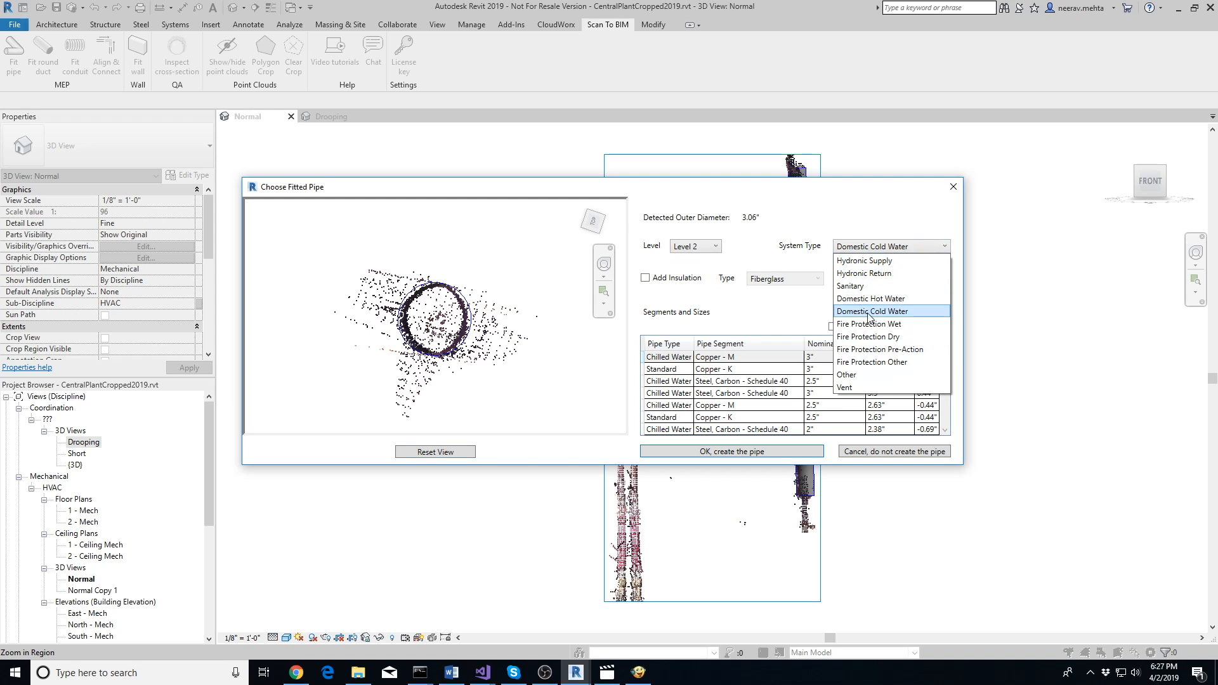
pyautogui.moveTo(864, 324)
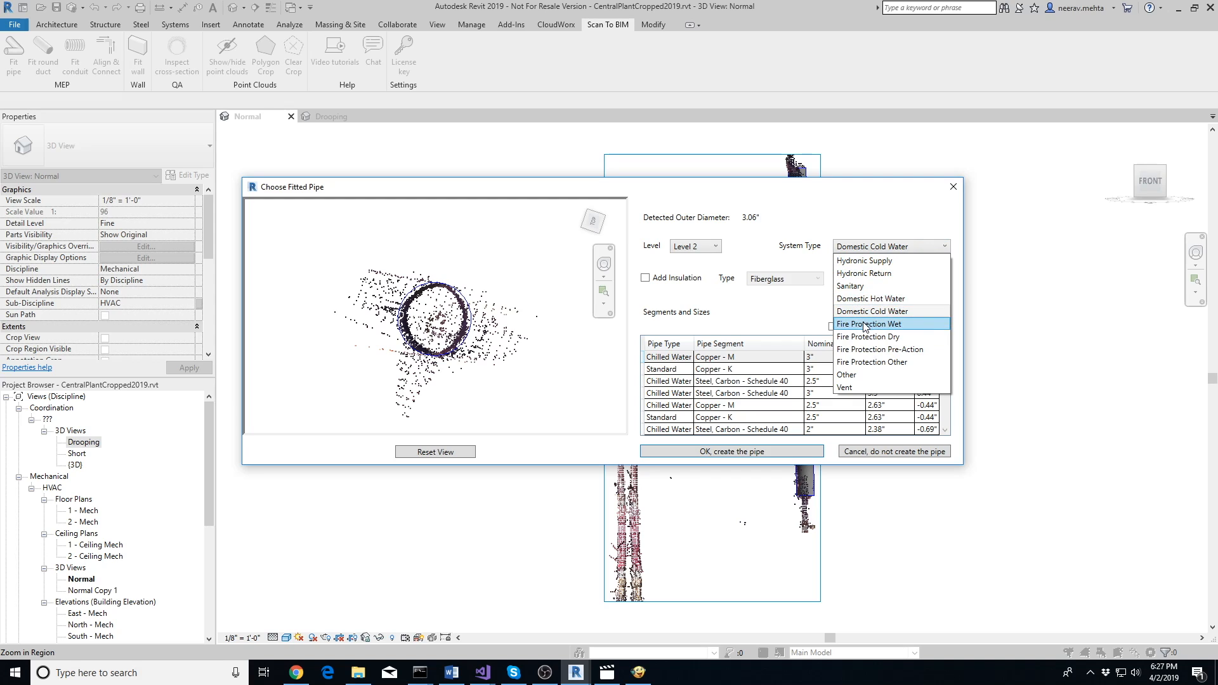
pyautogui.click(849, 285)
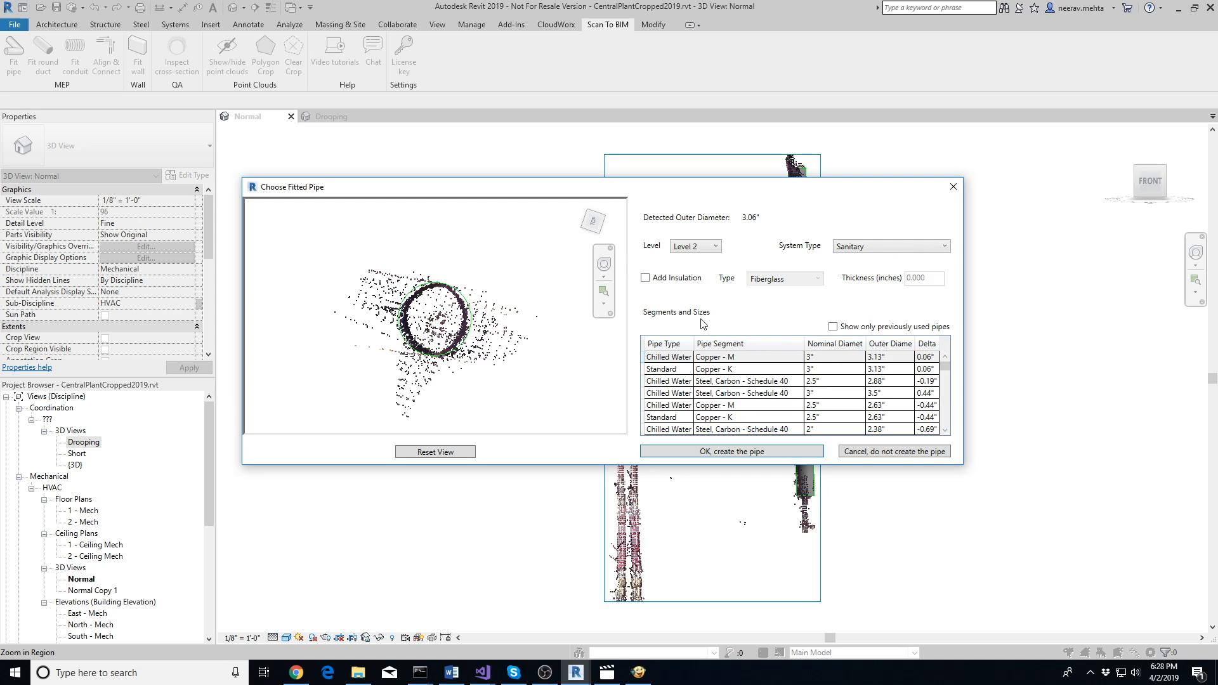
pyautogui.click(816, 278)
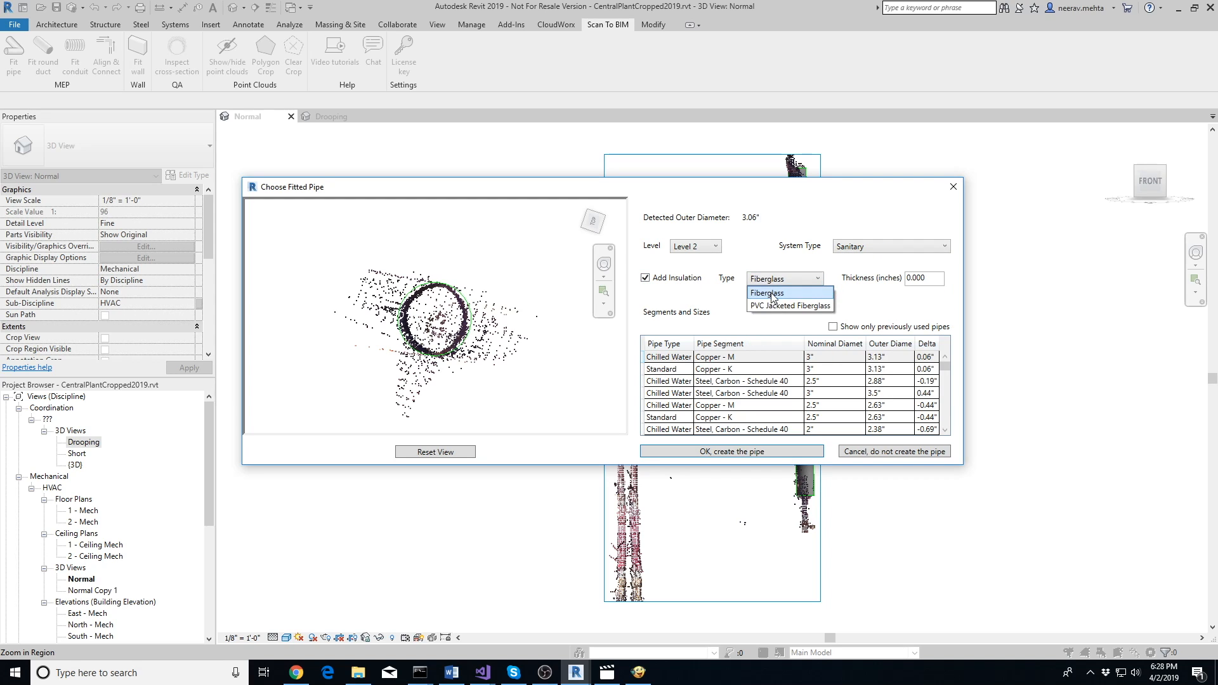
pyautogui.click(790, 306)
pyautogui.write('1')
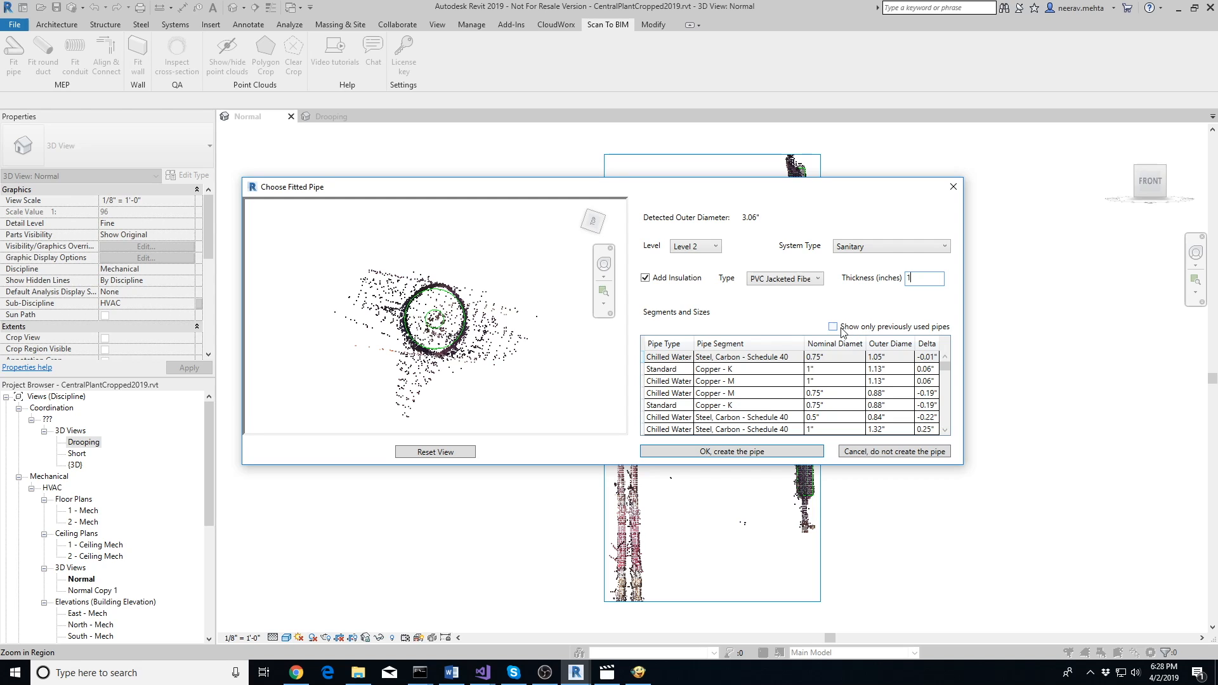
pyautogui.click(833, 326)
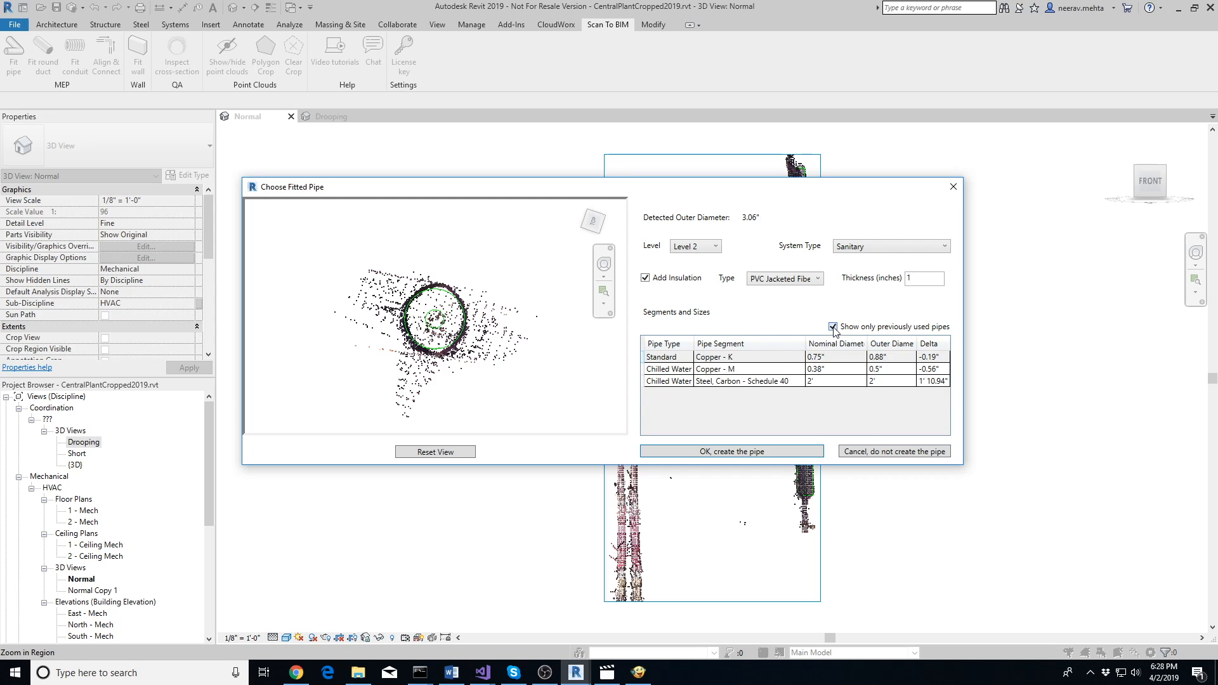
pyautogui.click(833, 326)
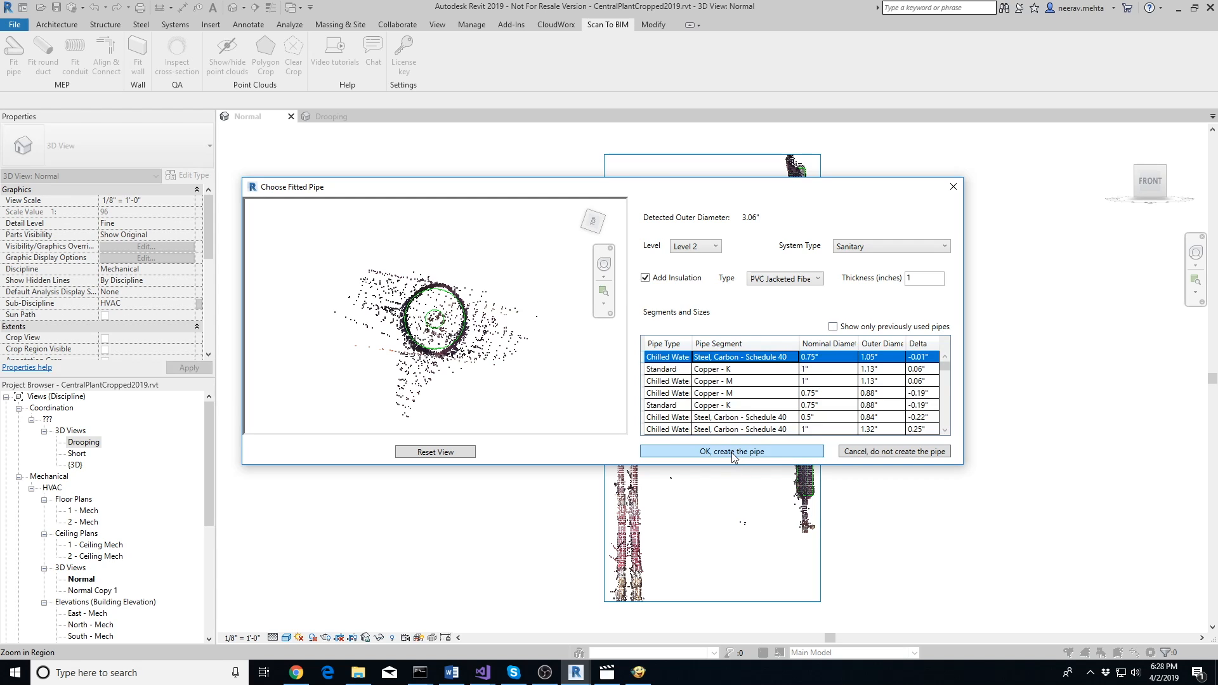
# Step: Create the first fitted pipe, then cancel the second 2.44" fit without creating it
pyautogui.click(731, 452)
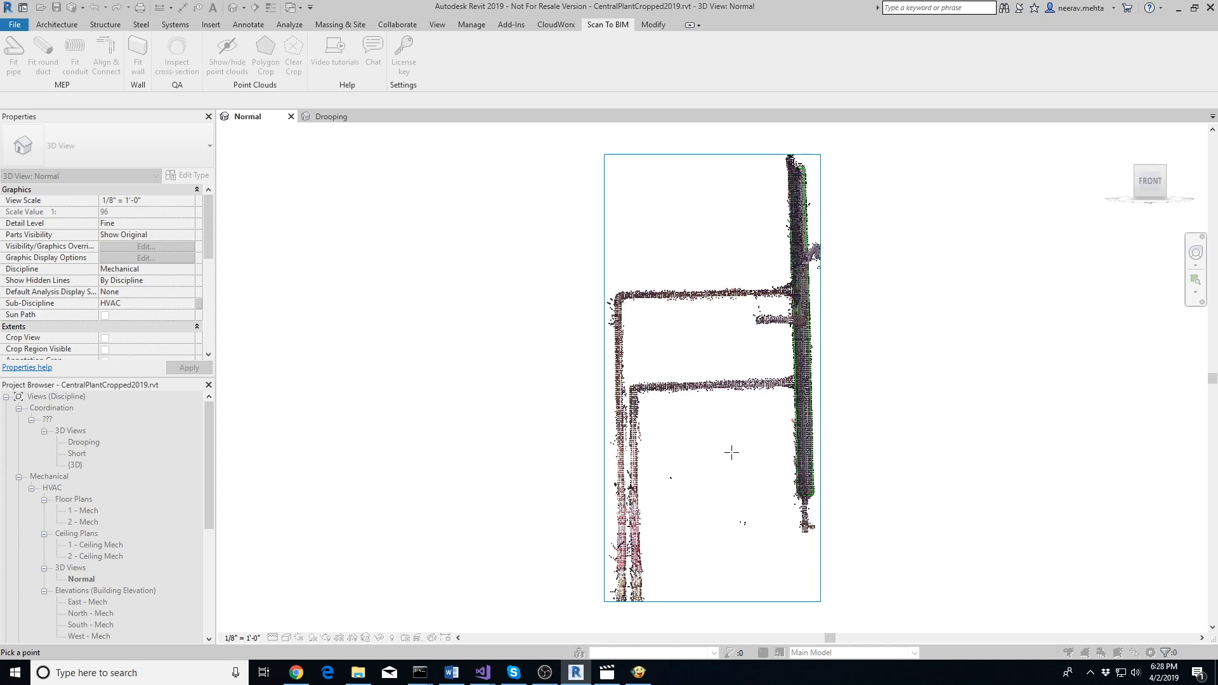
pyautogui.moveTo(674, 473)
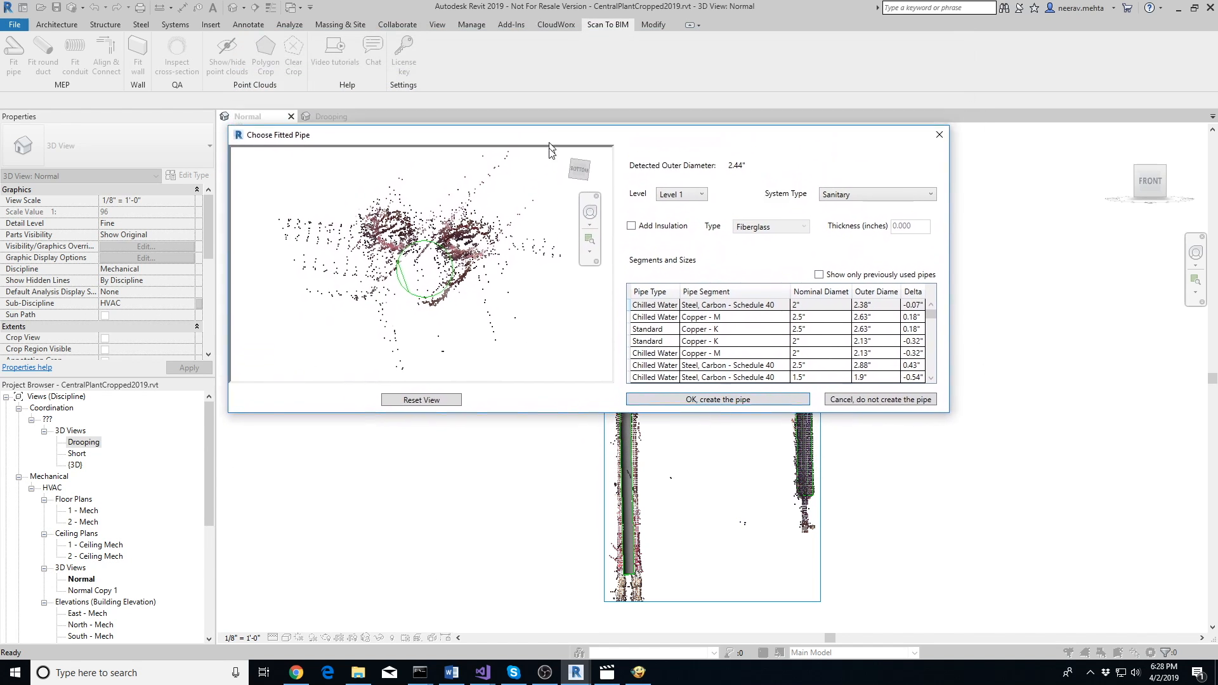
pyautogui.click(716, 400)
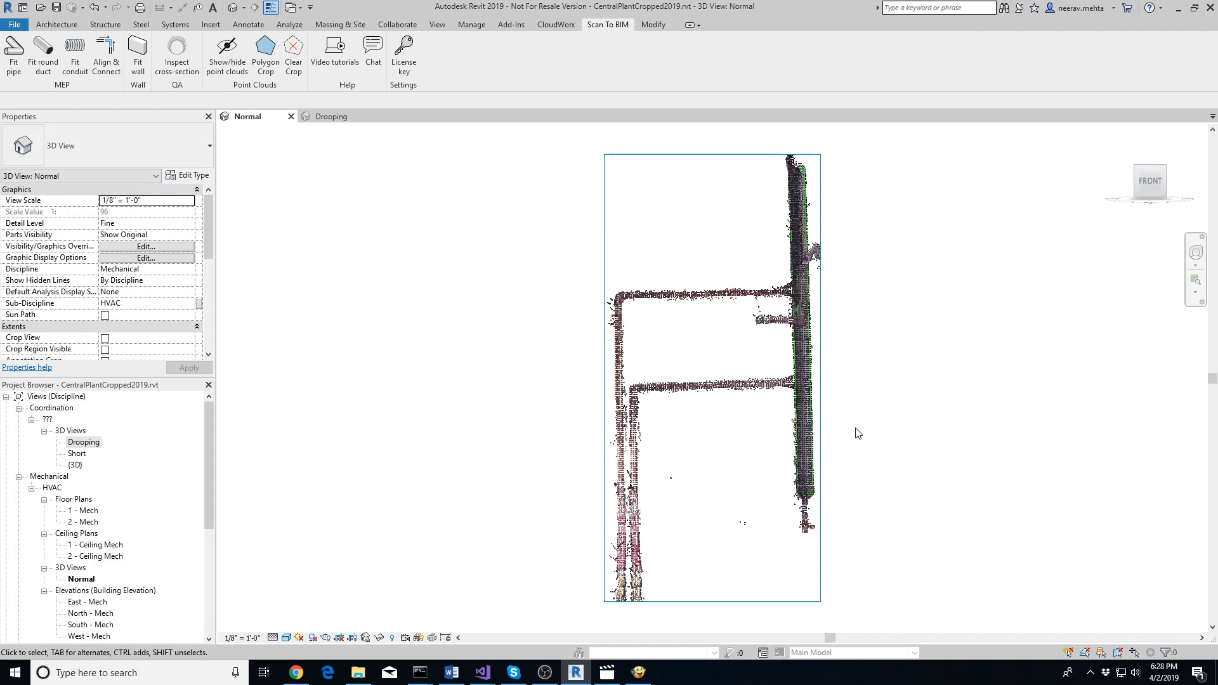
pyautogui.moveTo(854, 435)
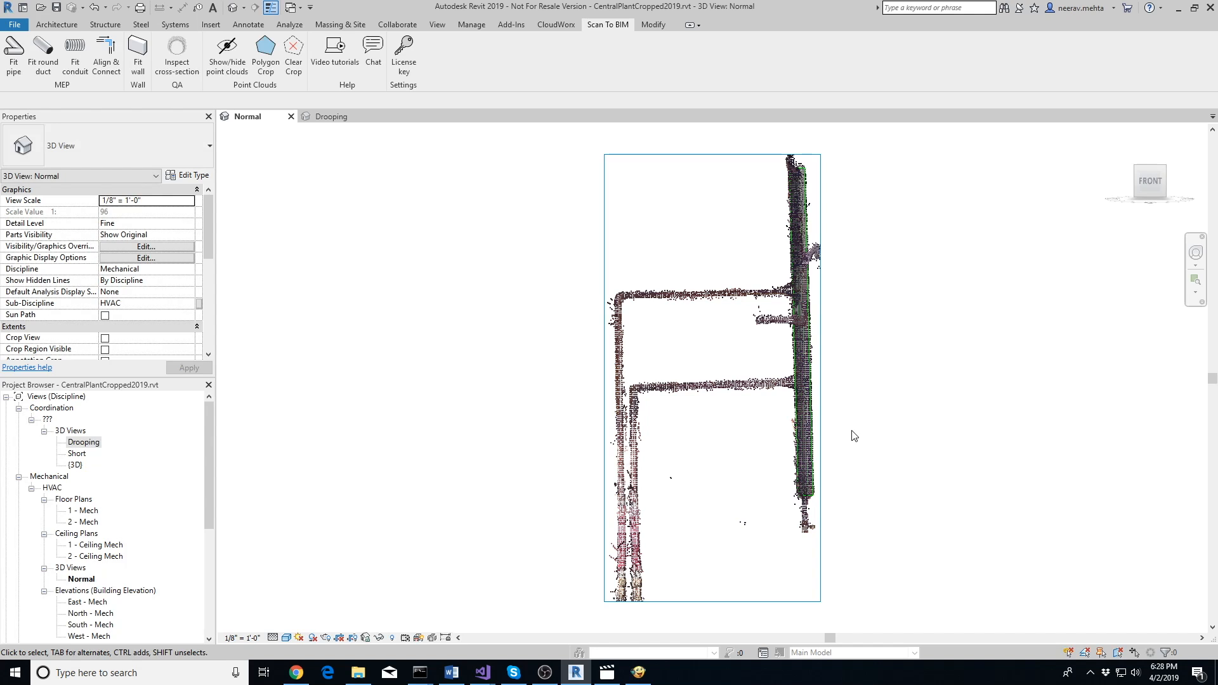
pyautogui.moveTo(542, 369)
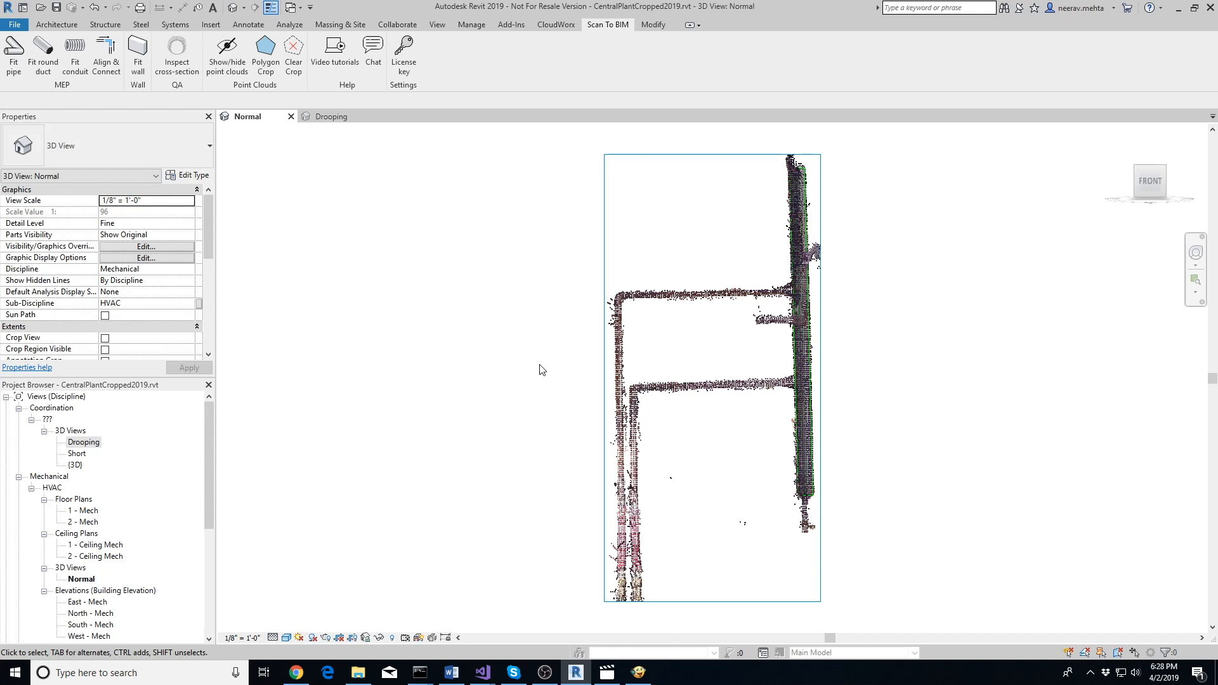
pyautogui.moveTo(361, 164)
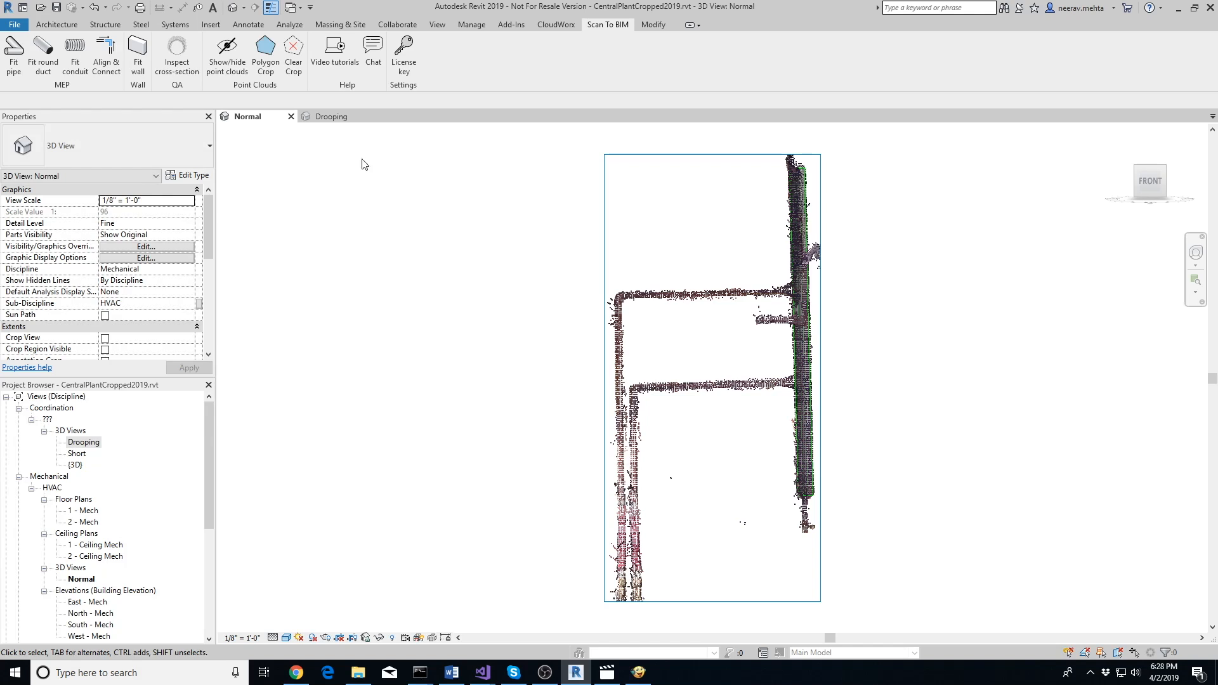
pyautogui.moveTo(287, 84)
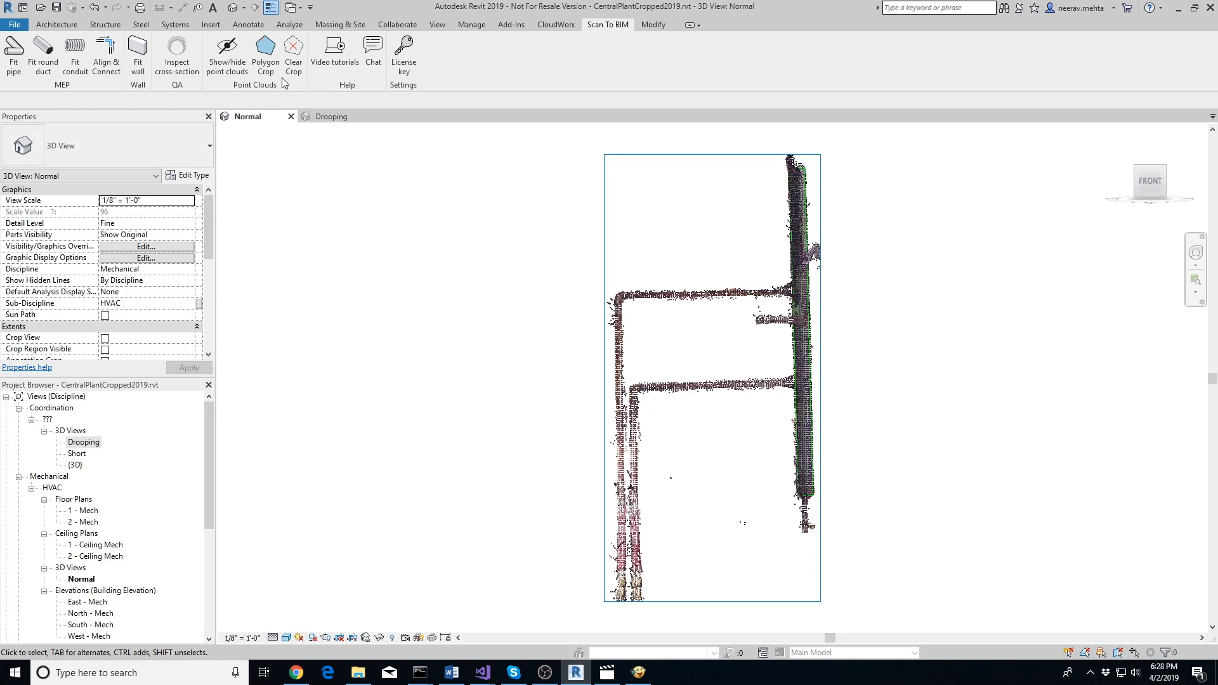
# Step: Polygon-crop the point cloud to the remaining pipe and fit it as a 0.75" Standard Copper - K pipe
pyautogui.click(265, 54)
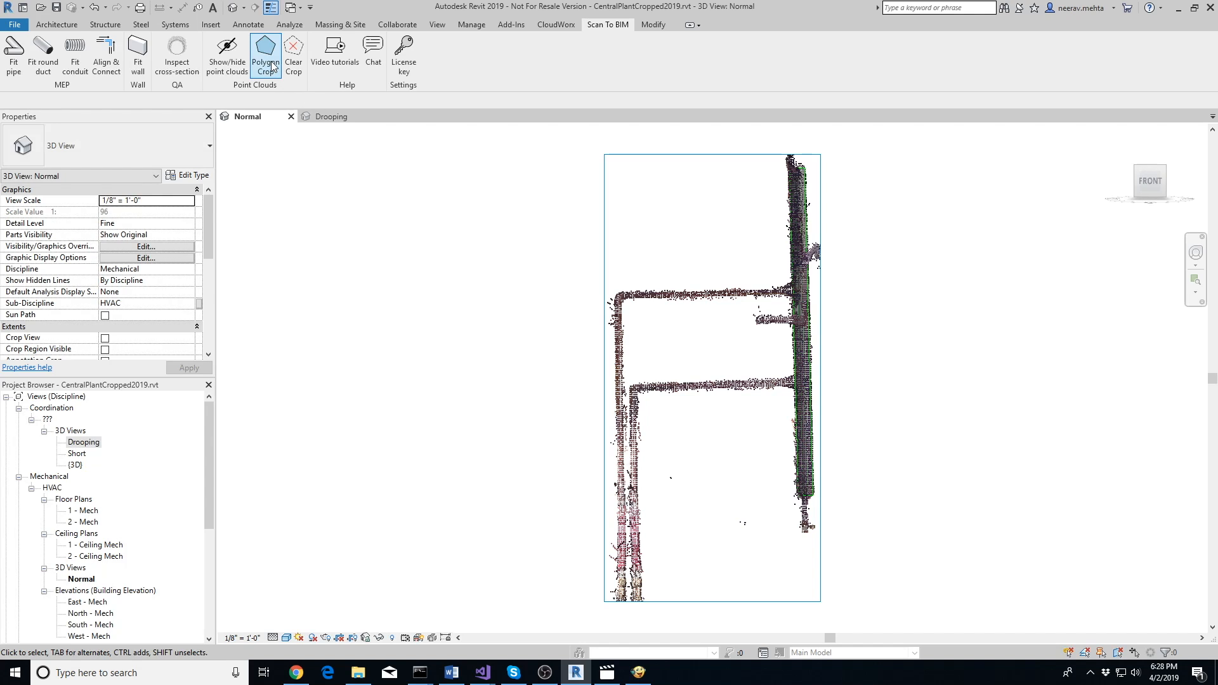
pyautogui.click(265, 53)
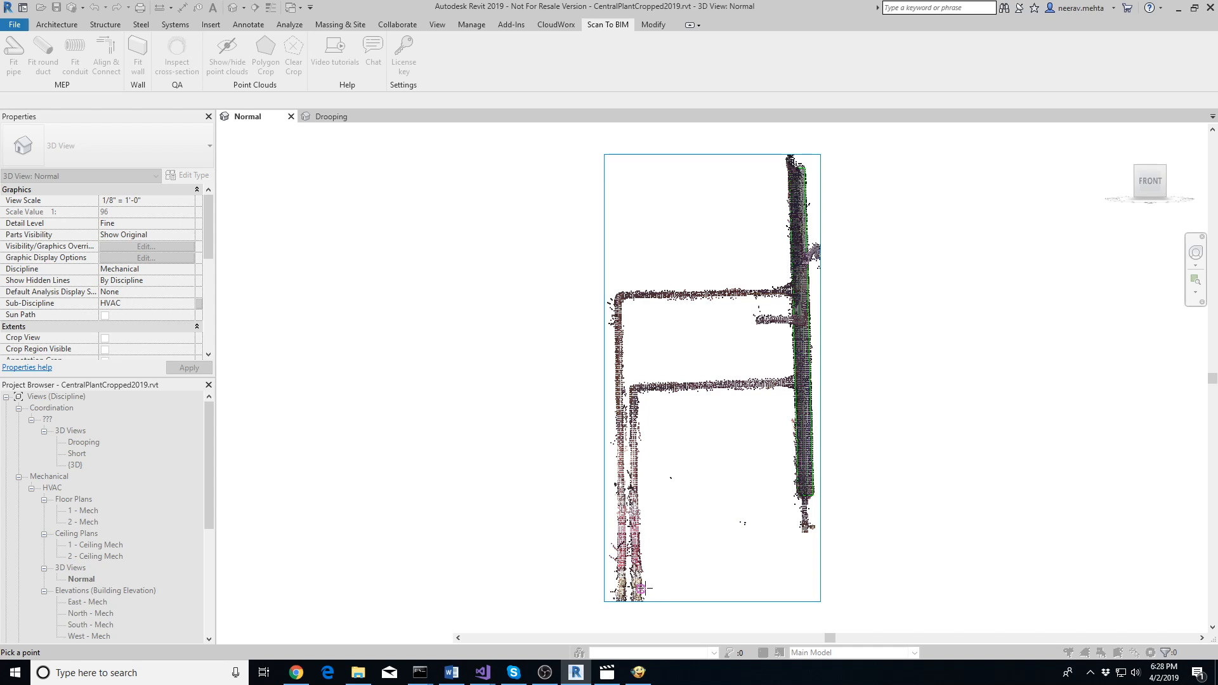
pyautogui.moveTo(629, 590)
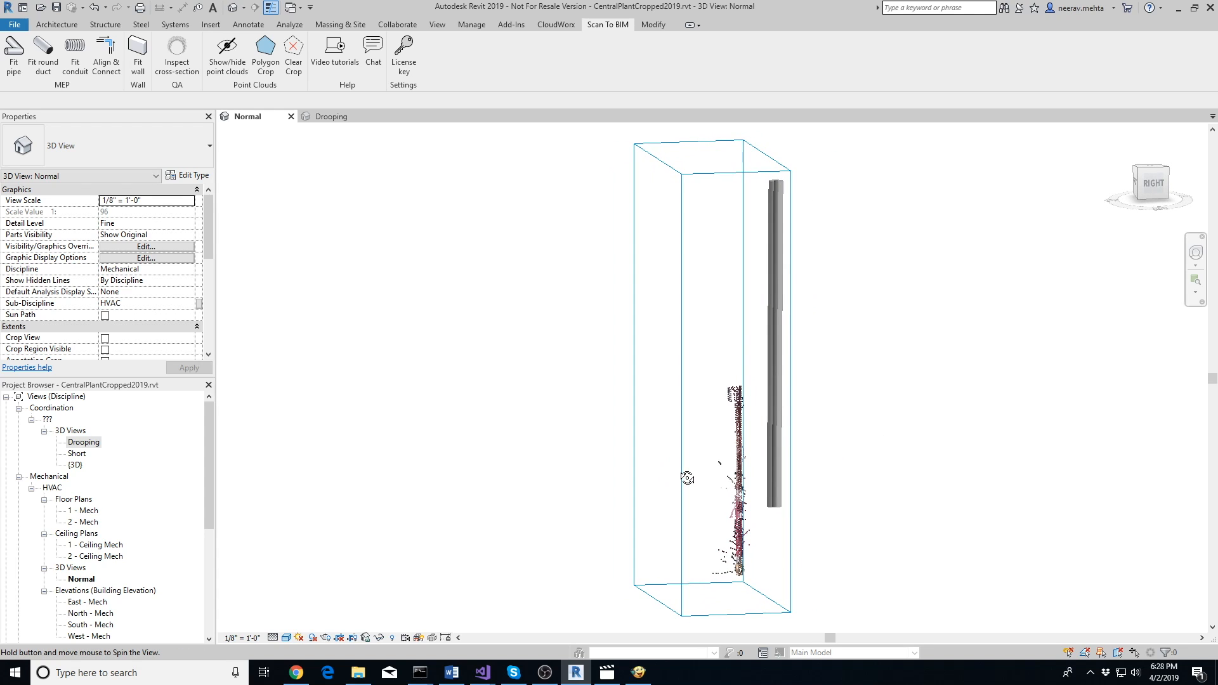
pyautogui.click(775, 342)
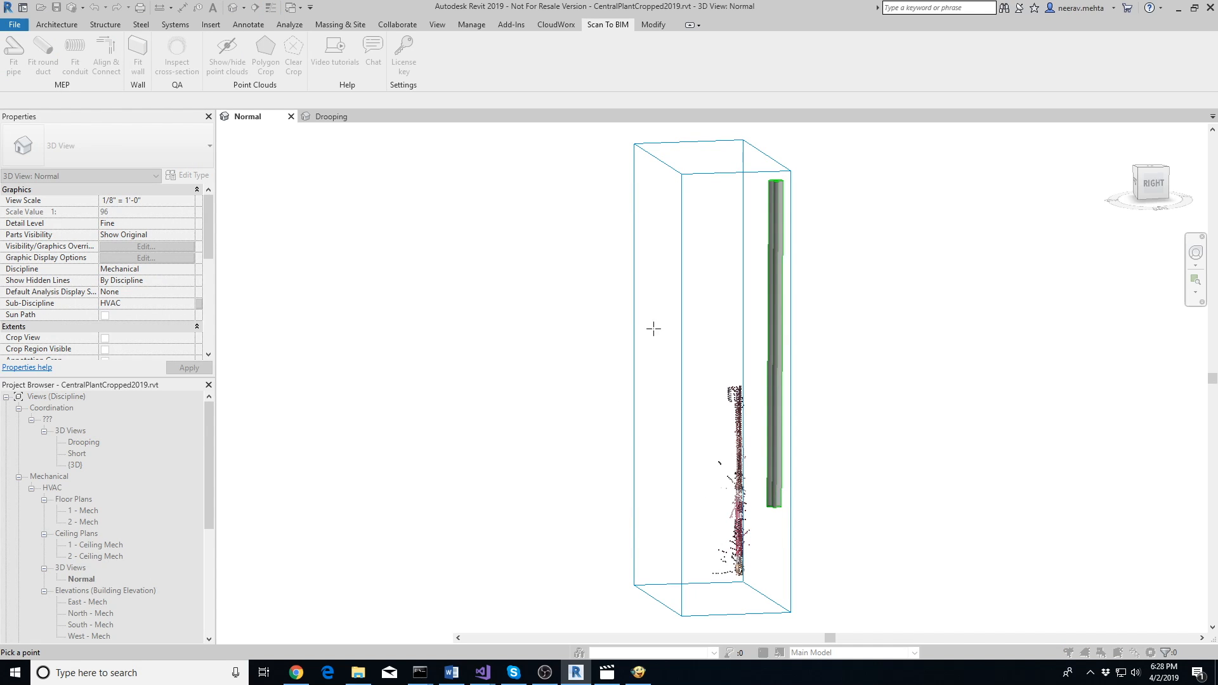
pyautogui.moveTo(735, 430)
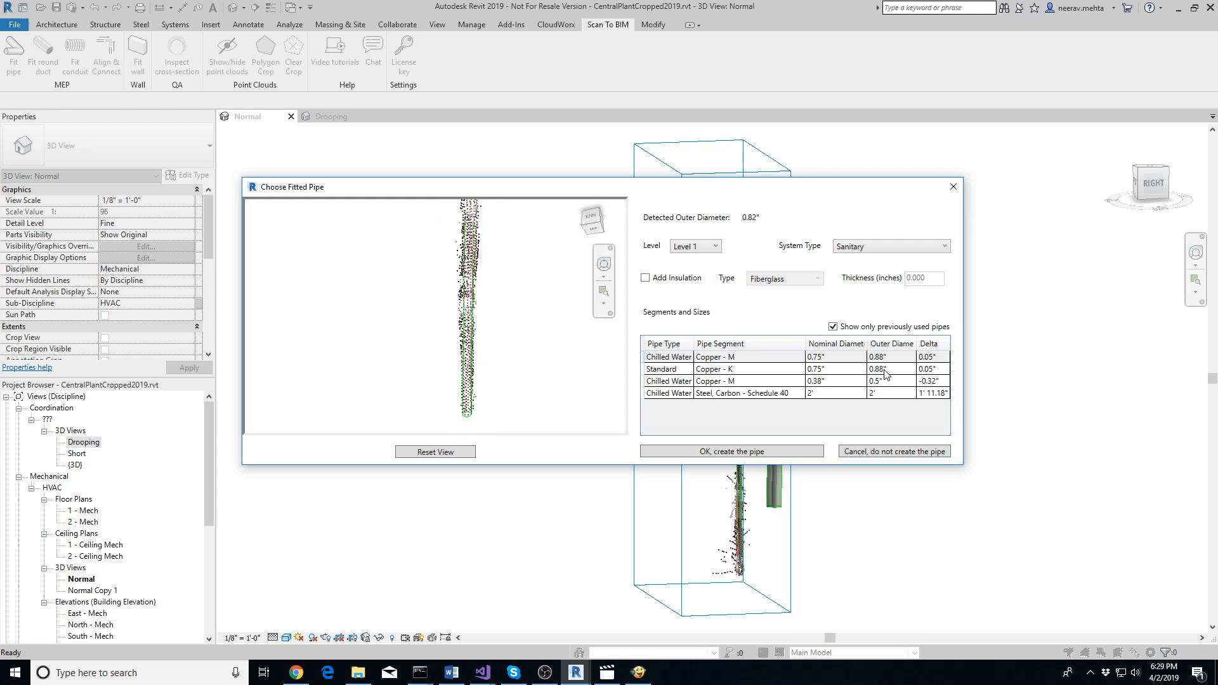
pyautogui.click(731, 452)
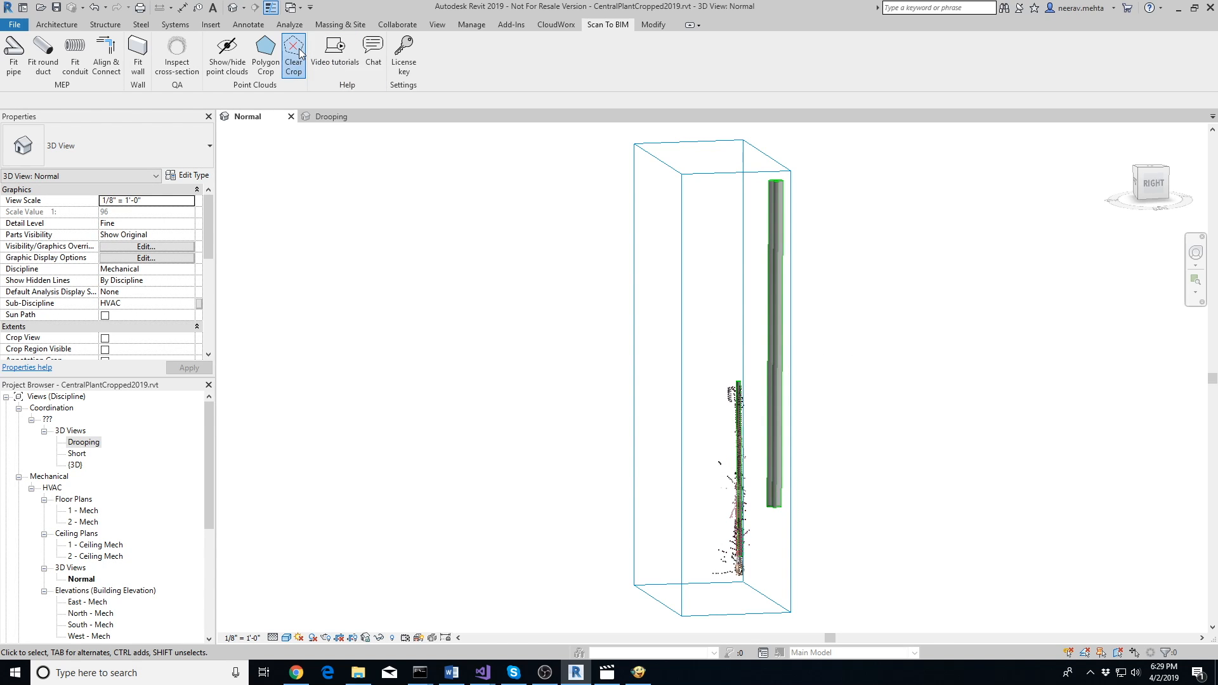
# Step: Clear the crop and fit a pipe to a picked point on the scanned side branch, creating it
pyautogui.click(294, 54)
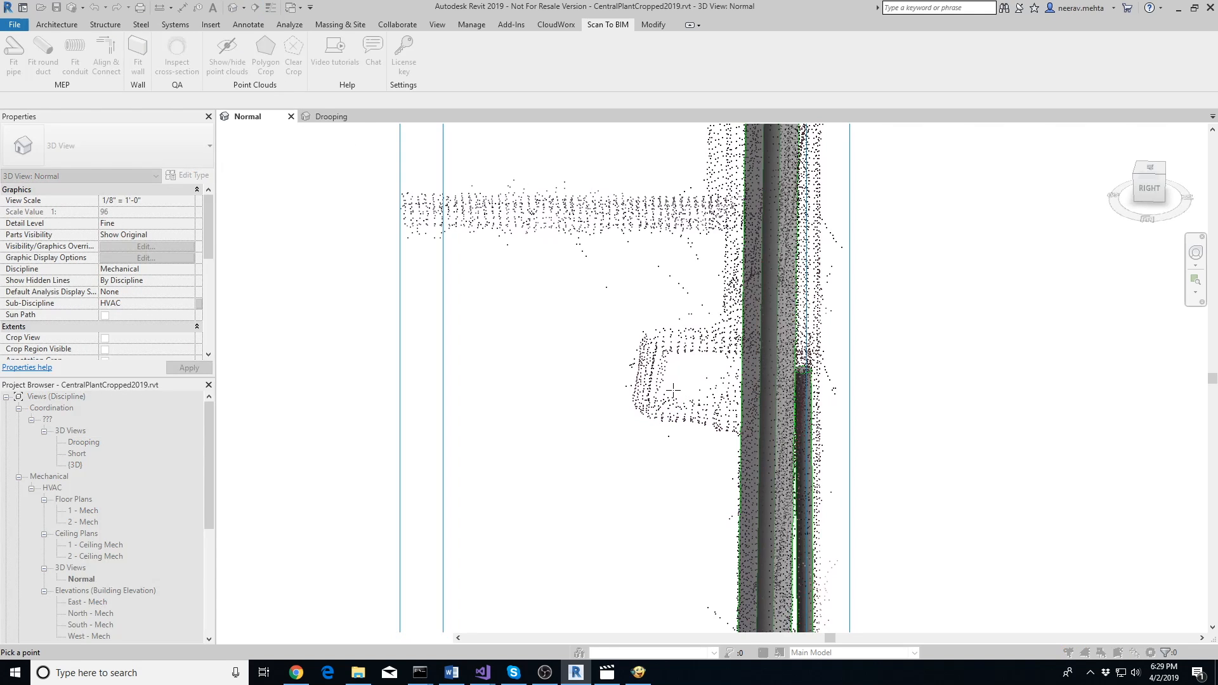
pyautogui.moveTo(656, 428)
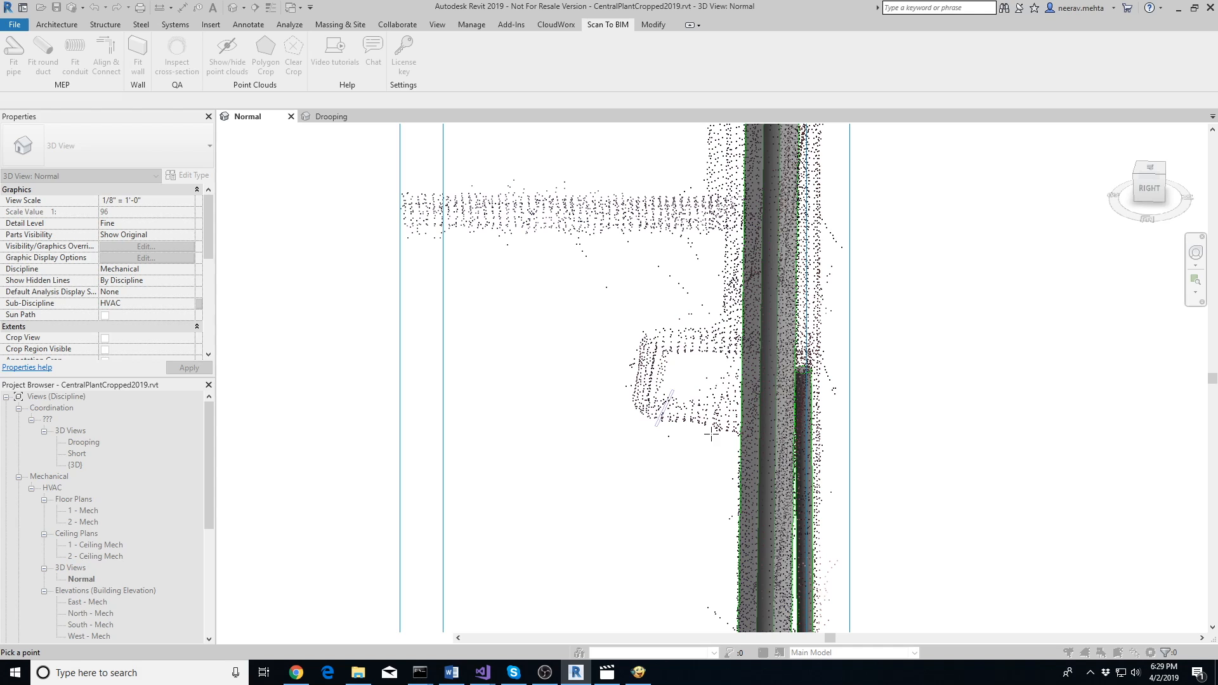
pyautogui.click(705, 400)
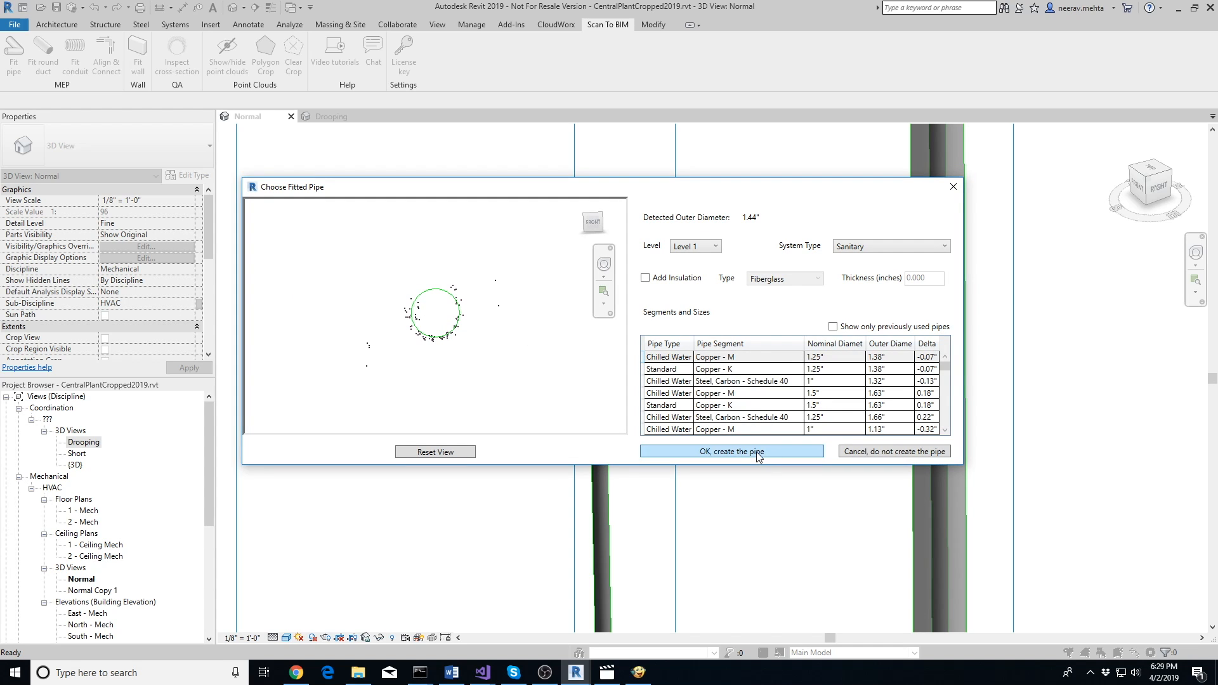
pyautogui.click(731, 452)
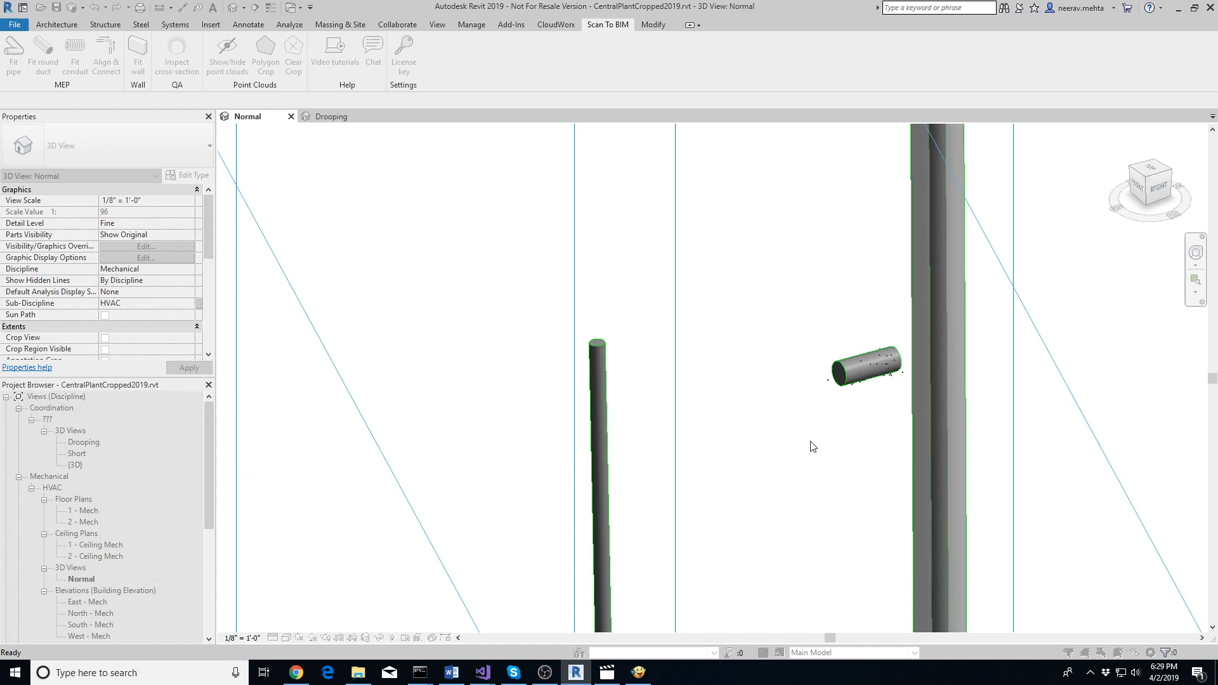
pyautogui.click(330, 116)
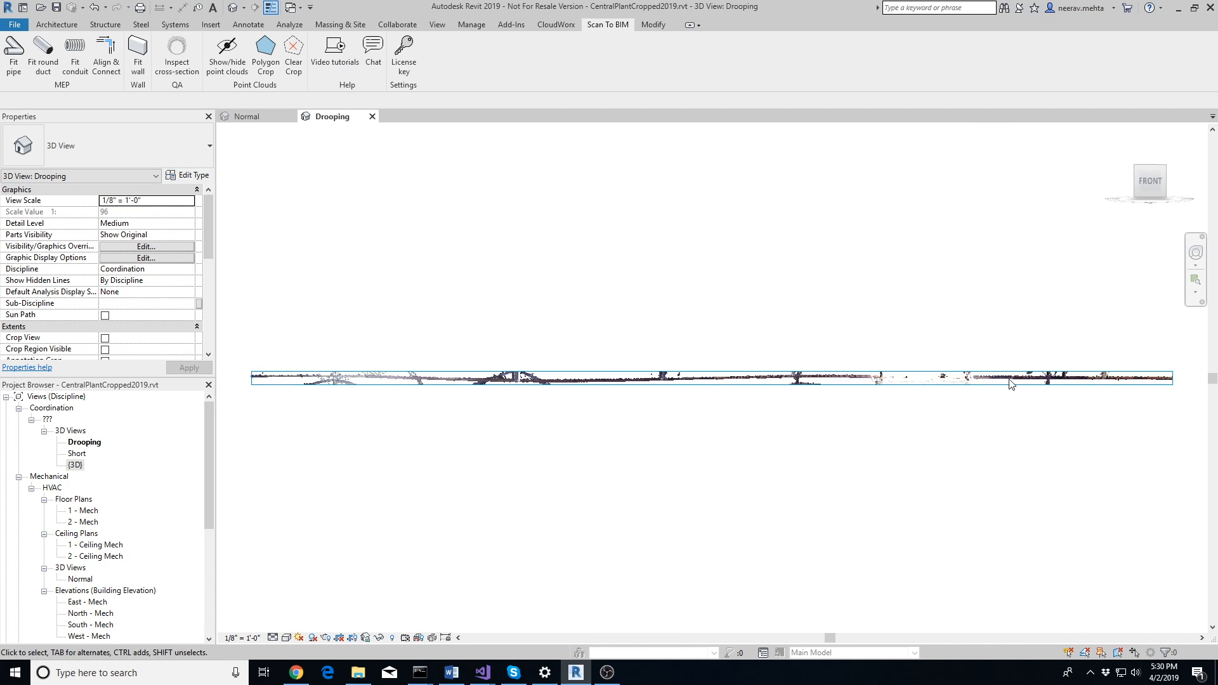
pyautogui.moveTo(13, 55)
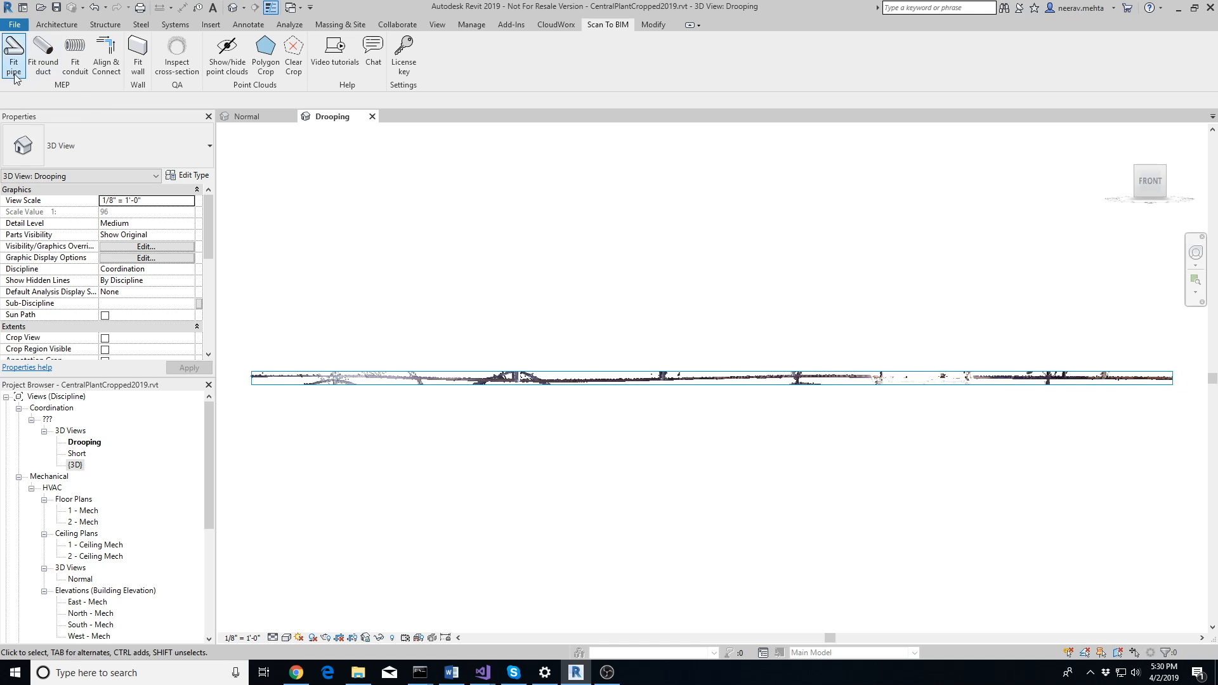
# Step: Fit pipes along the drooping point-cloud run, choosing a size from the full list, and return to the Normal view
pyautogui.click(13, 56)
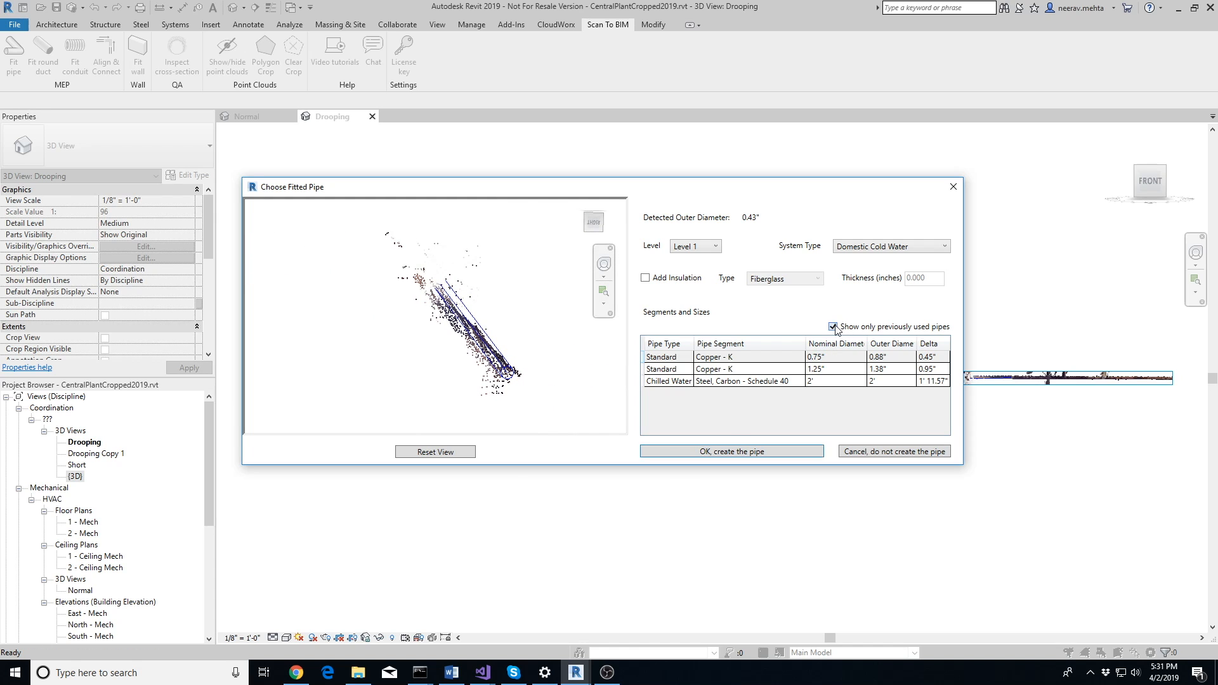
pyautogui.click(832, 326)
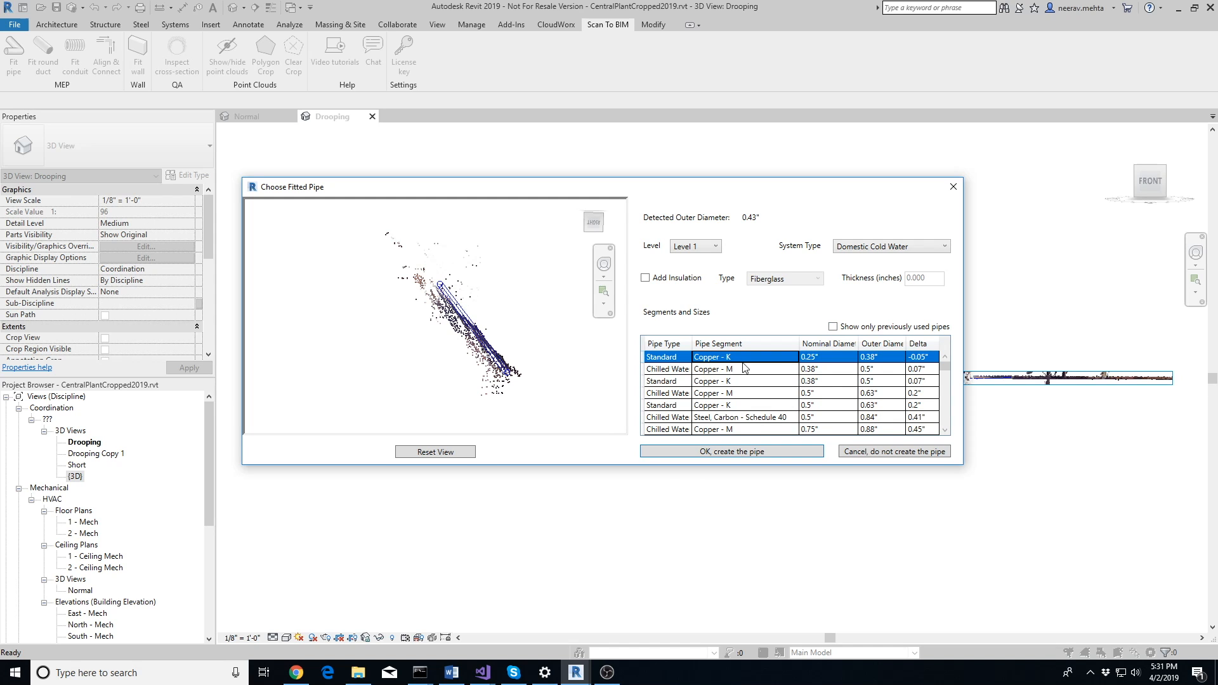
pyautogui.click(732, 452)
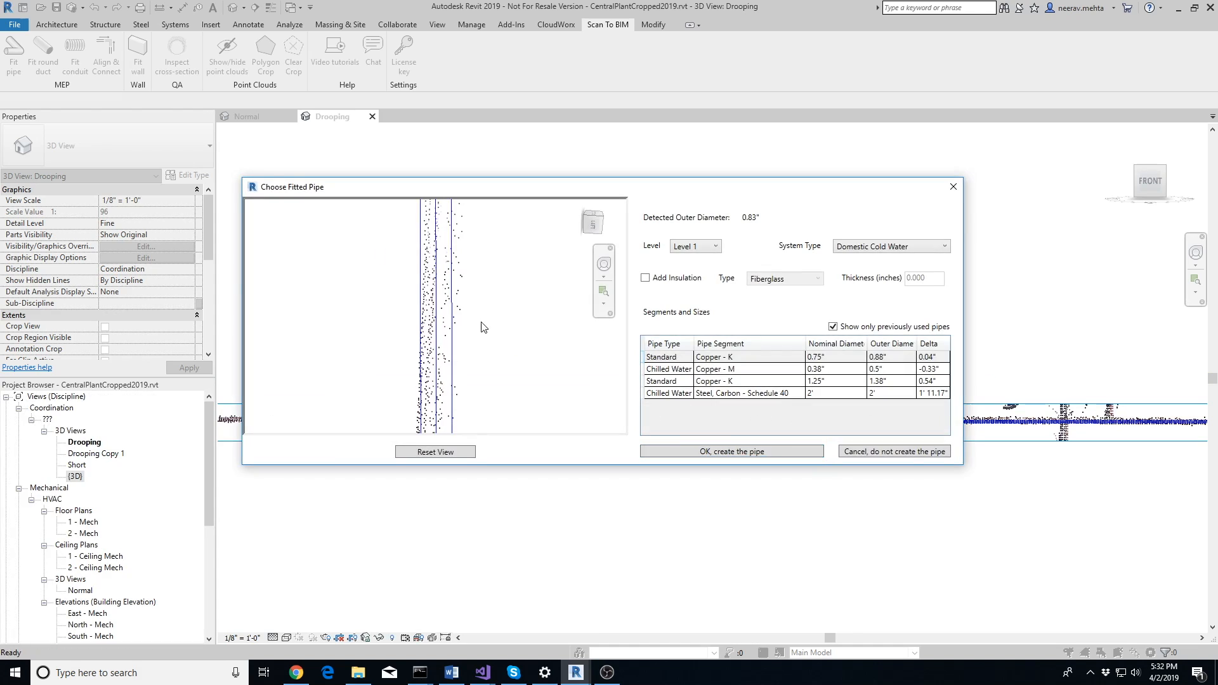
pyautogui.click(731, 451)
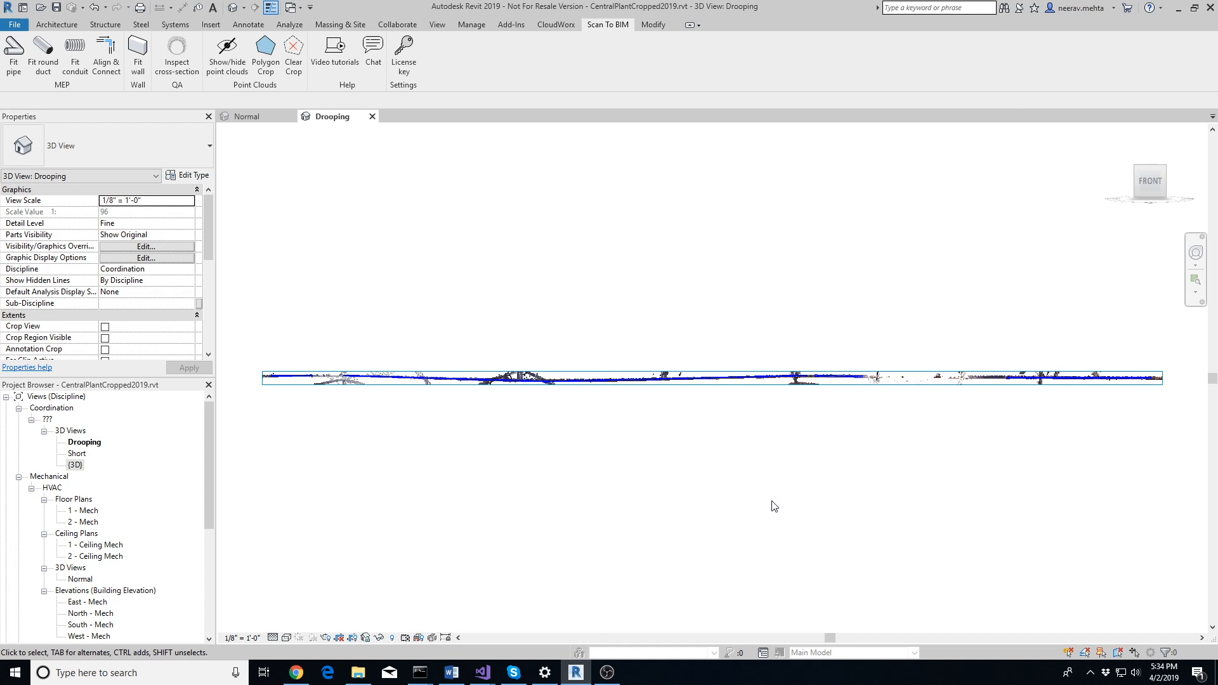
pyautogui.click(248, 116)
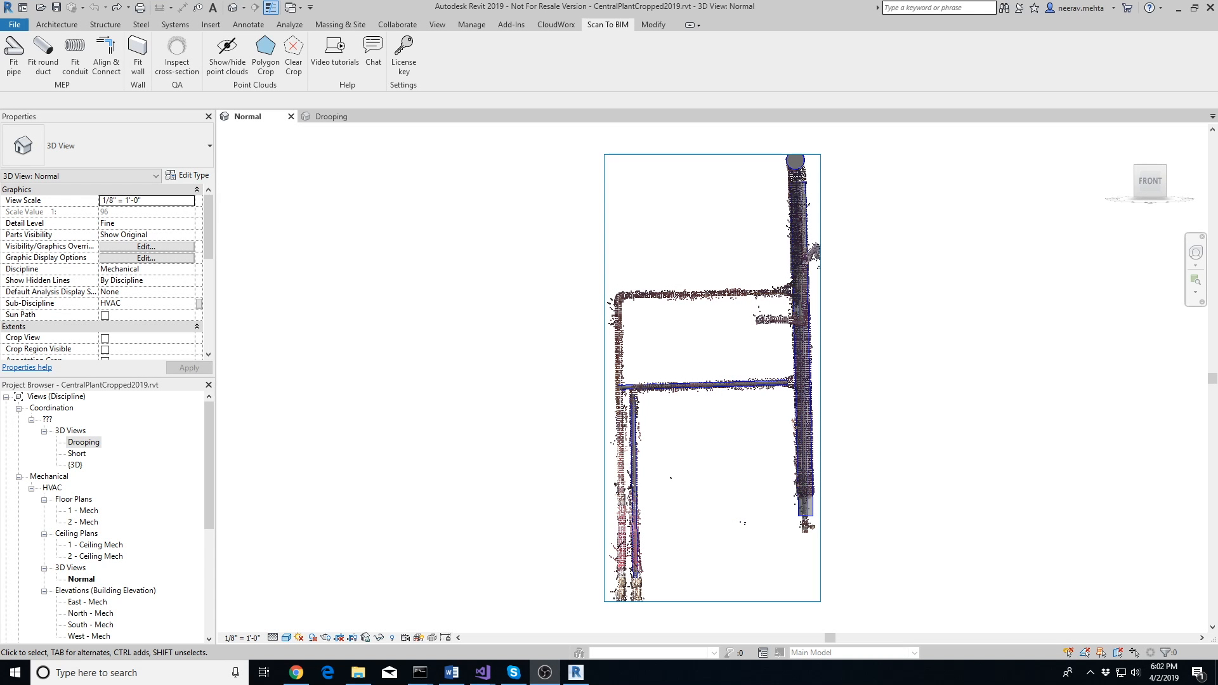
pyautogui.moveTo(513, 316)
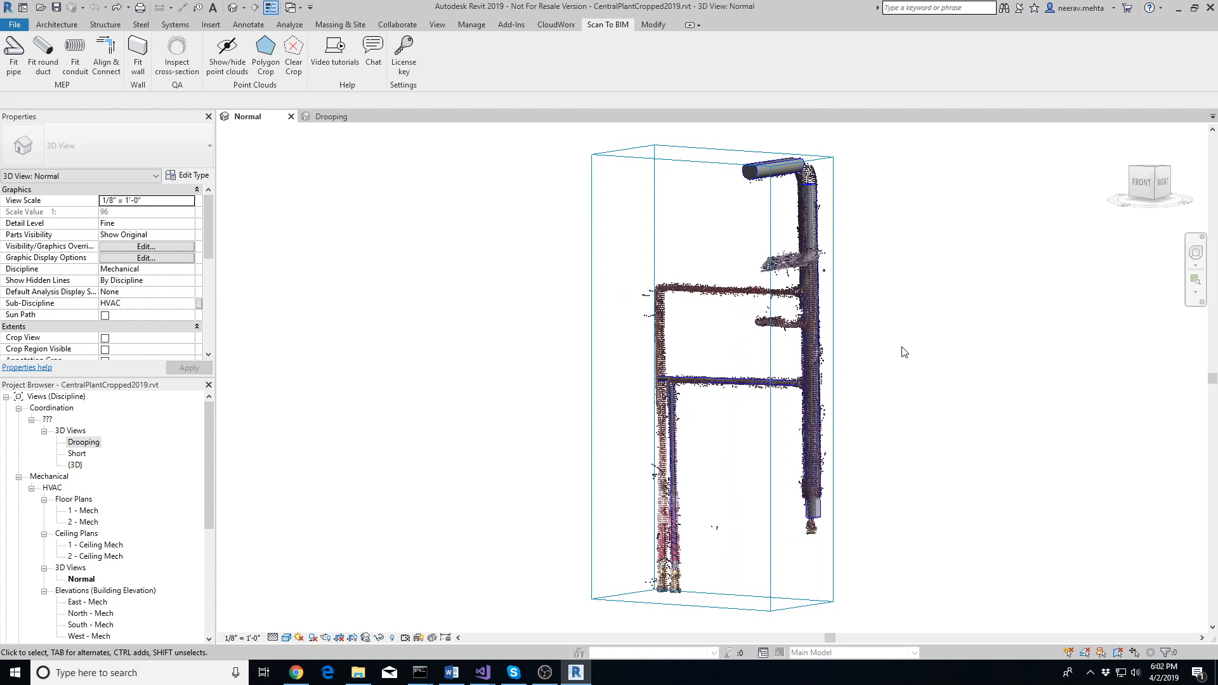
pyautogui.moveTo(896, 359)
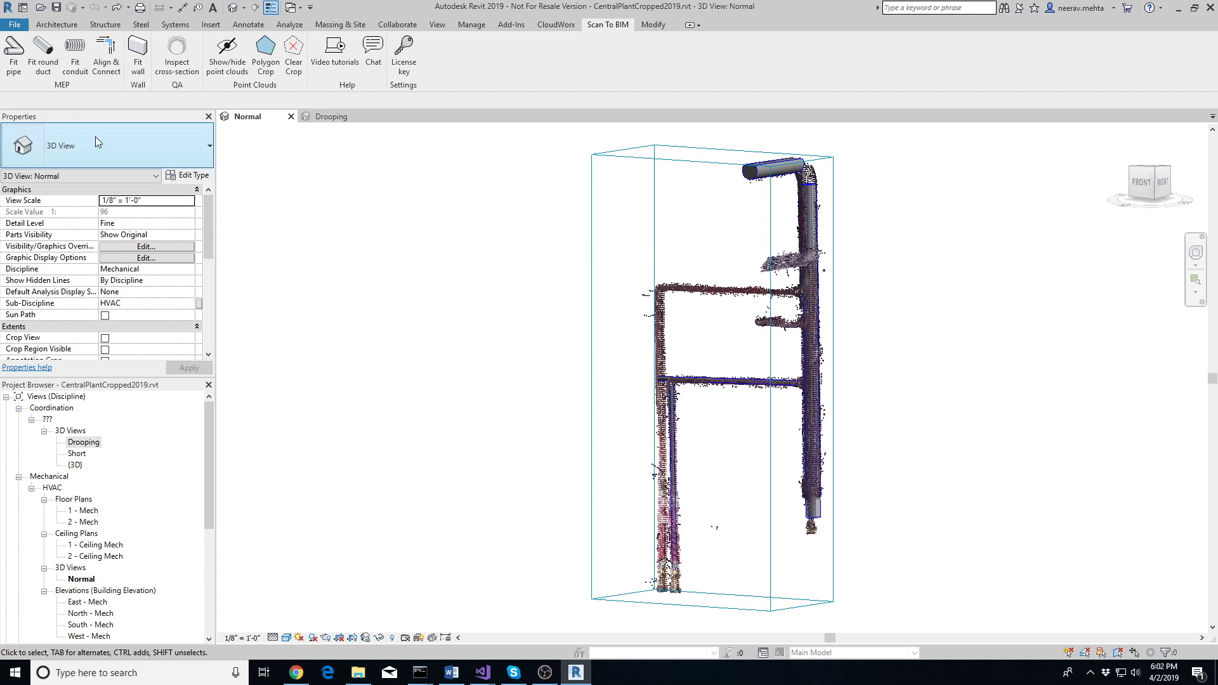
# Step: Inspect the fitted pipes on the scanned frame in the Normal view
pyautogui.click(226, 51)
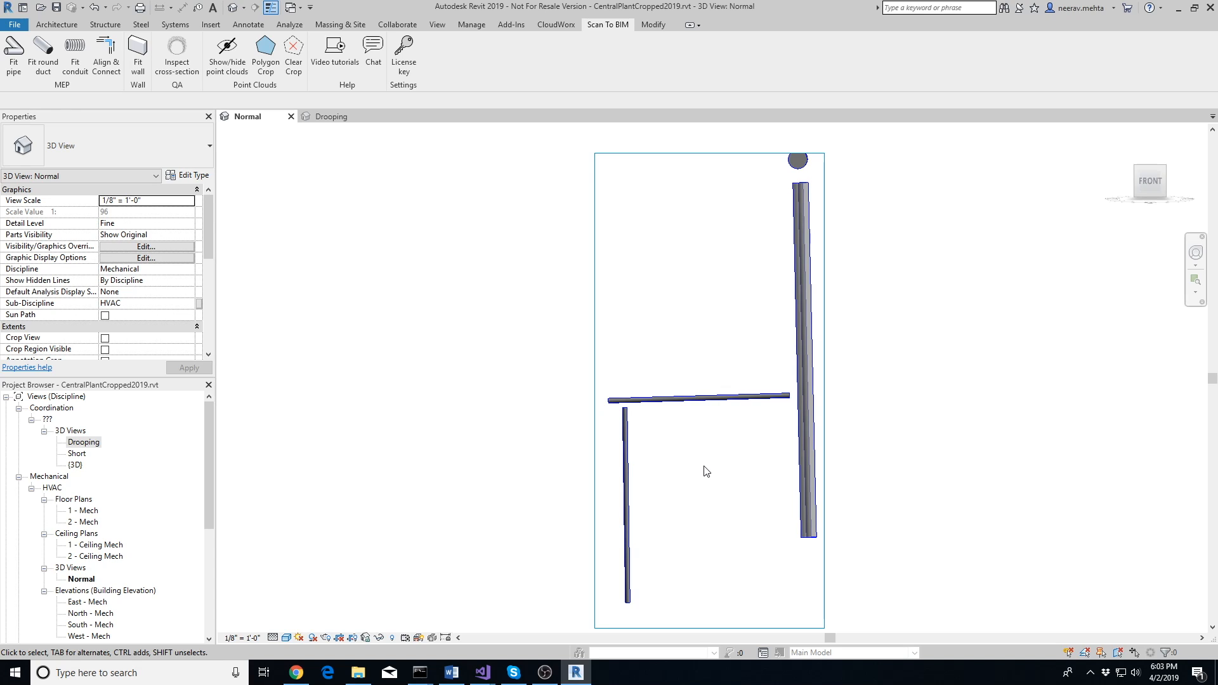
# Step: Hide the point cloud and select the tall vertical 3/4" Domestic Cold Water riser to show its properties
pyautogui.click(653, 24)
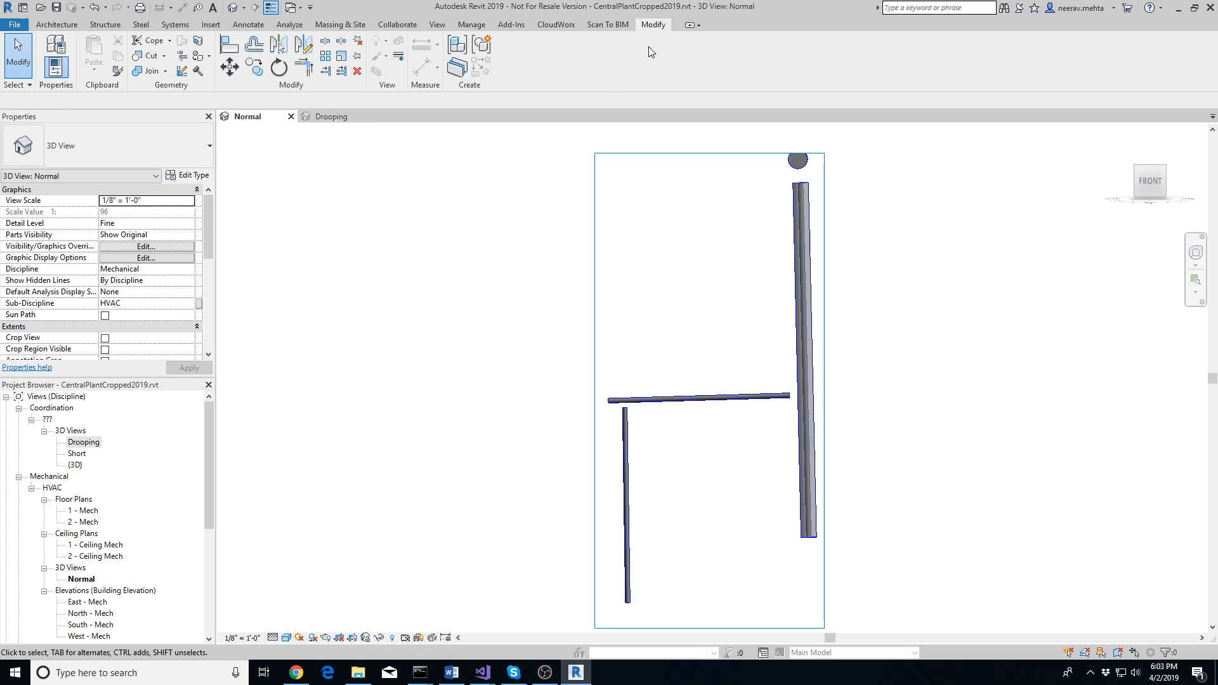
pyautogui.click(698, 399)
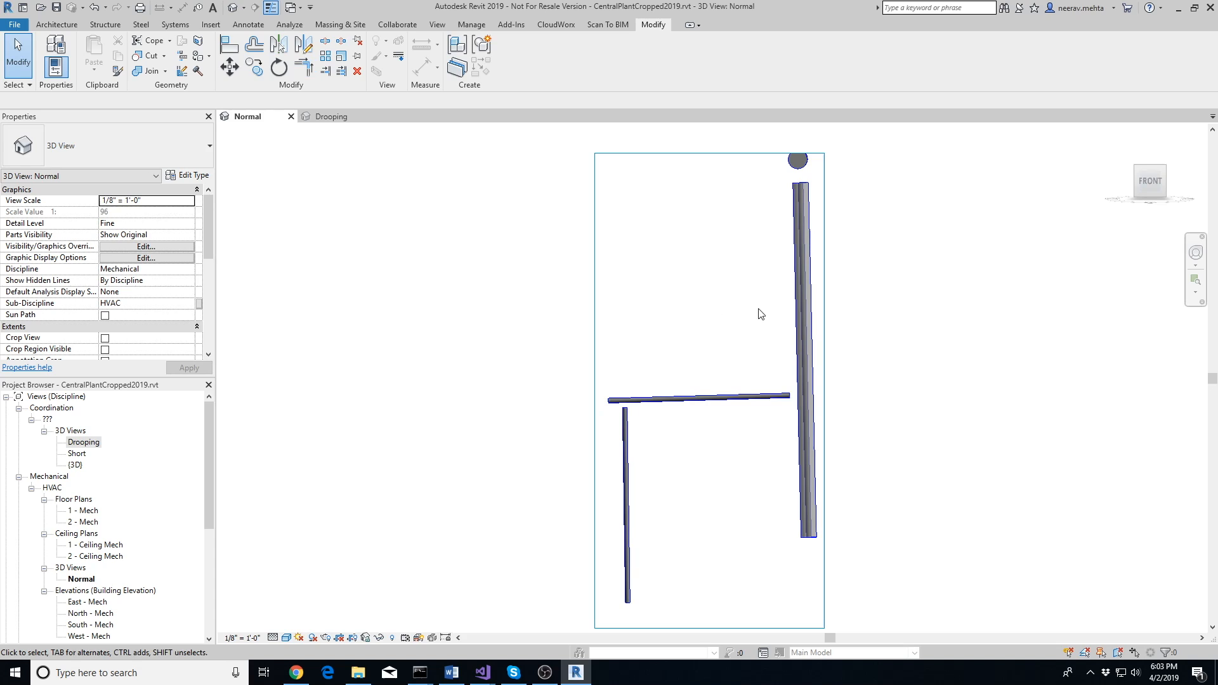
pyautogui.click(806, 358)
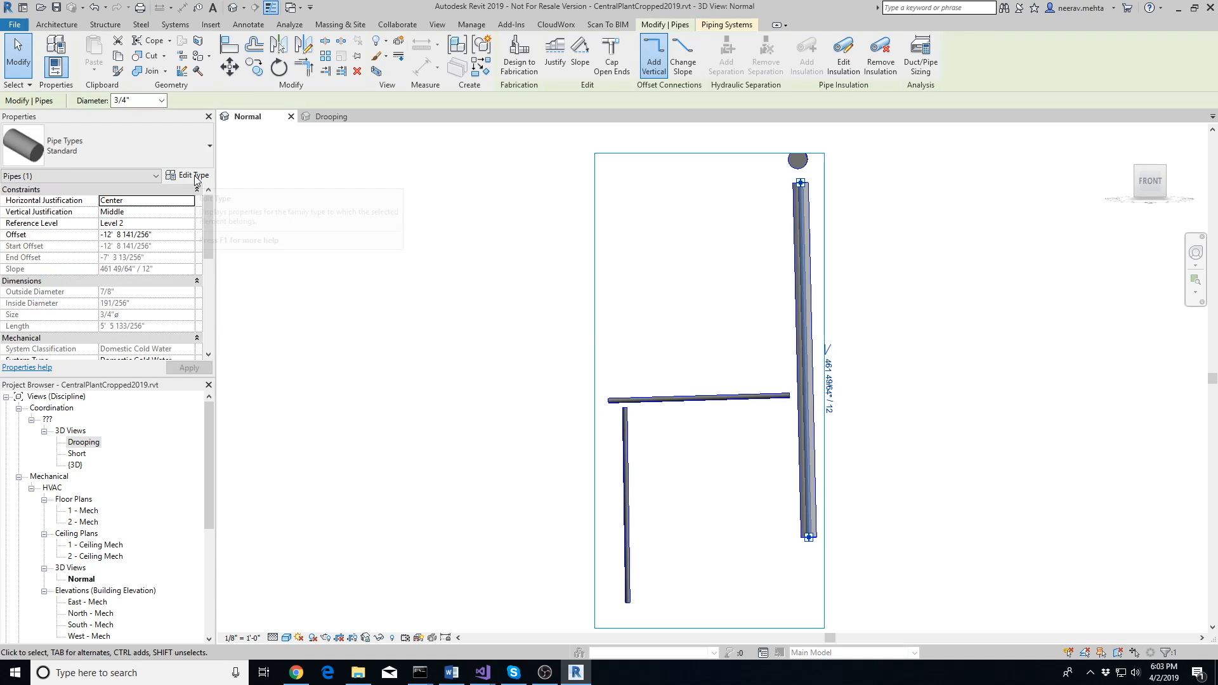
pyautogui.moveTo(193, 175)
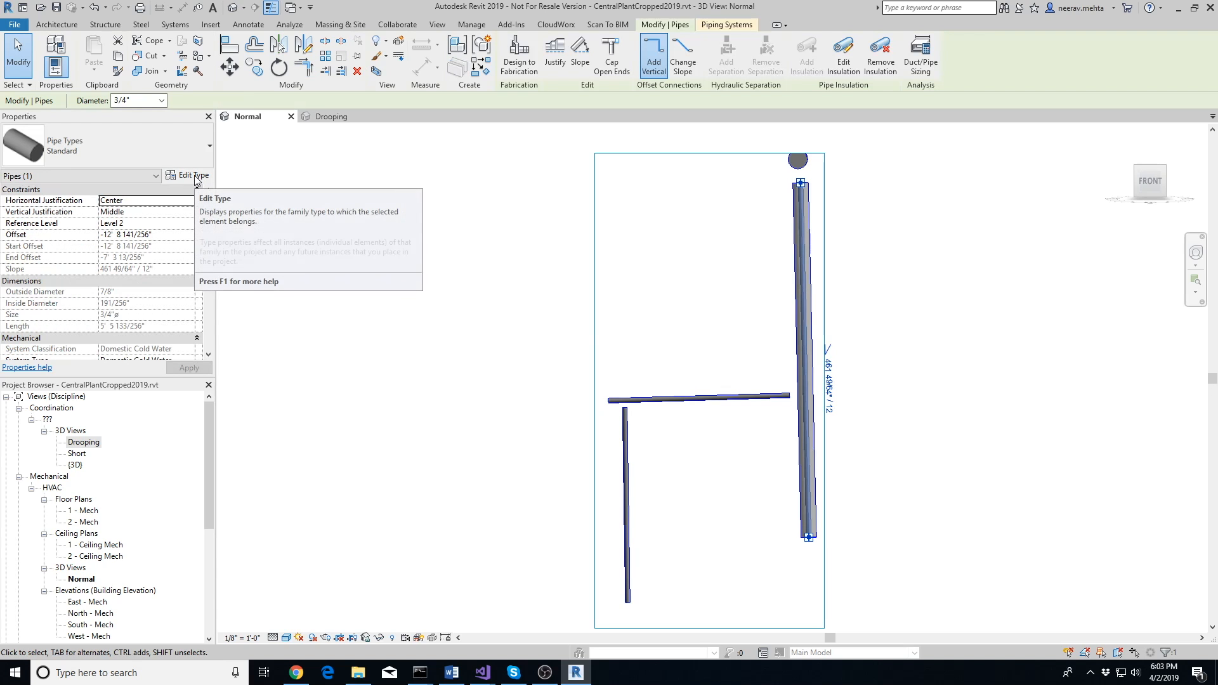
pyautogui.click(192, 175)
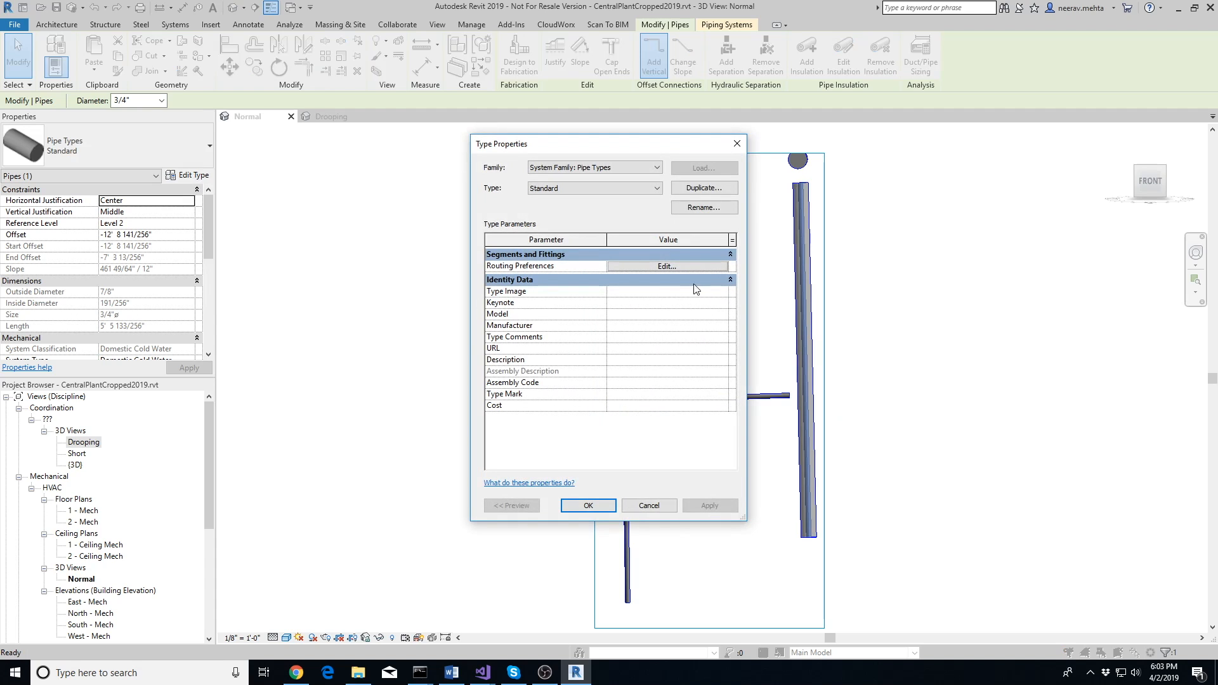
pyautogui.click(666, 265)
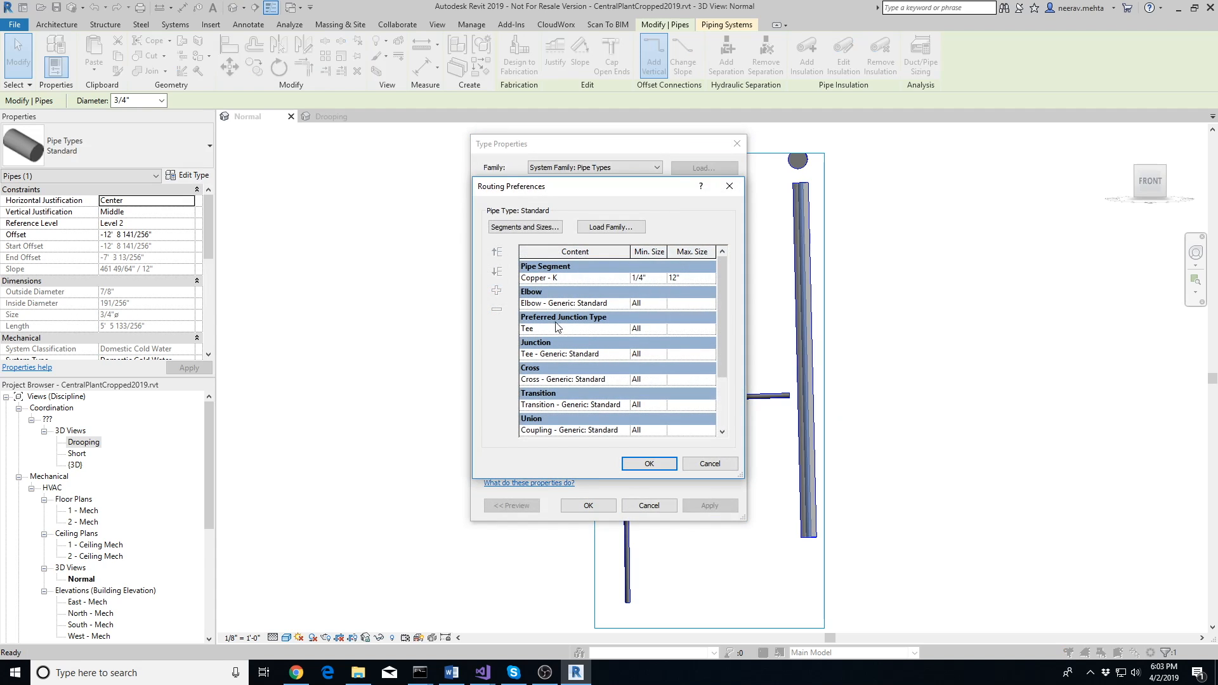
pyautogui.moveTo(670, 313)
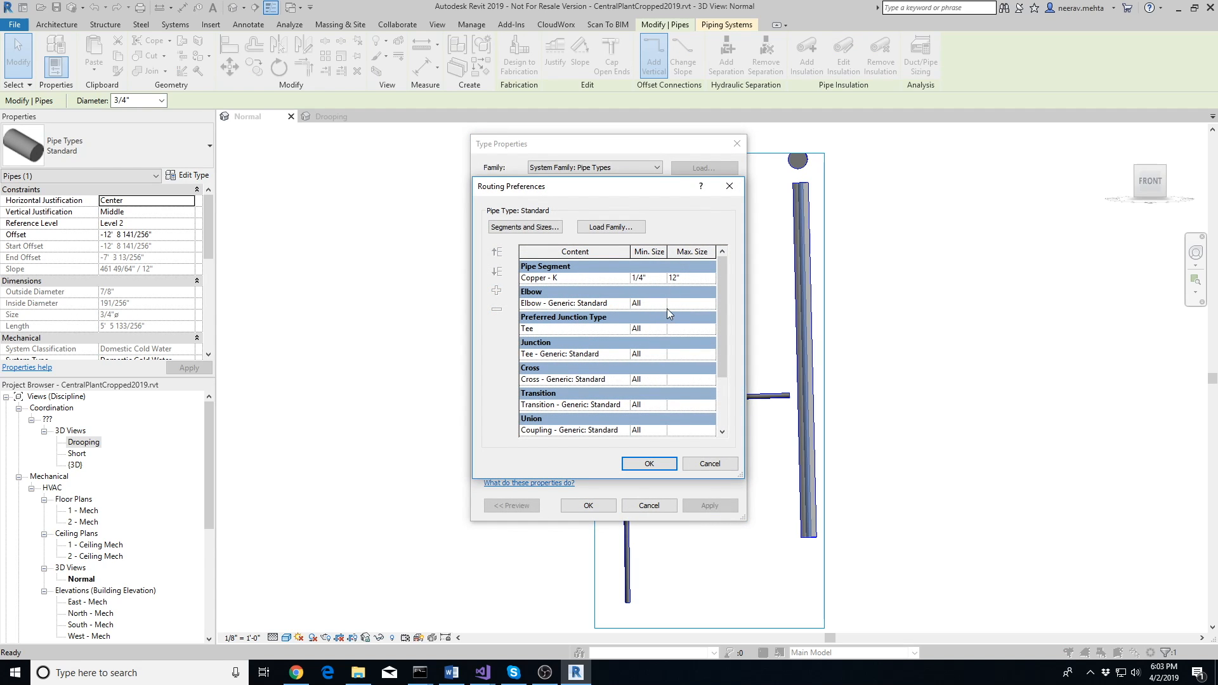
pyautogui.moveTo(569, 420)
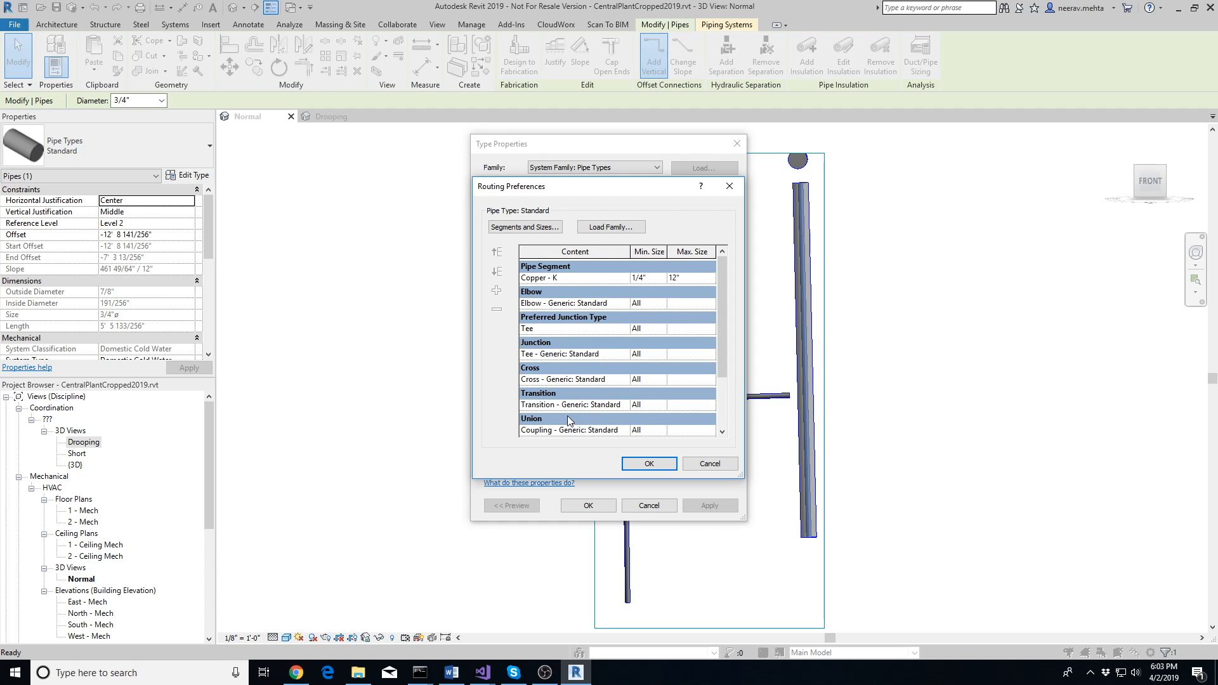
pyautogui.moveTo(670, 401)
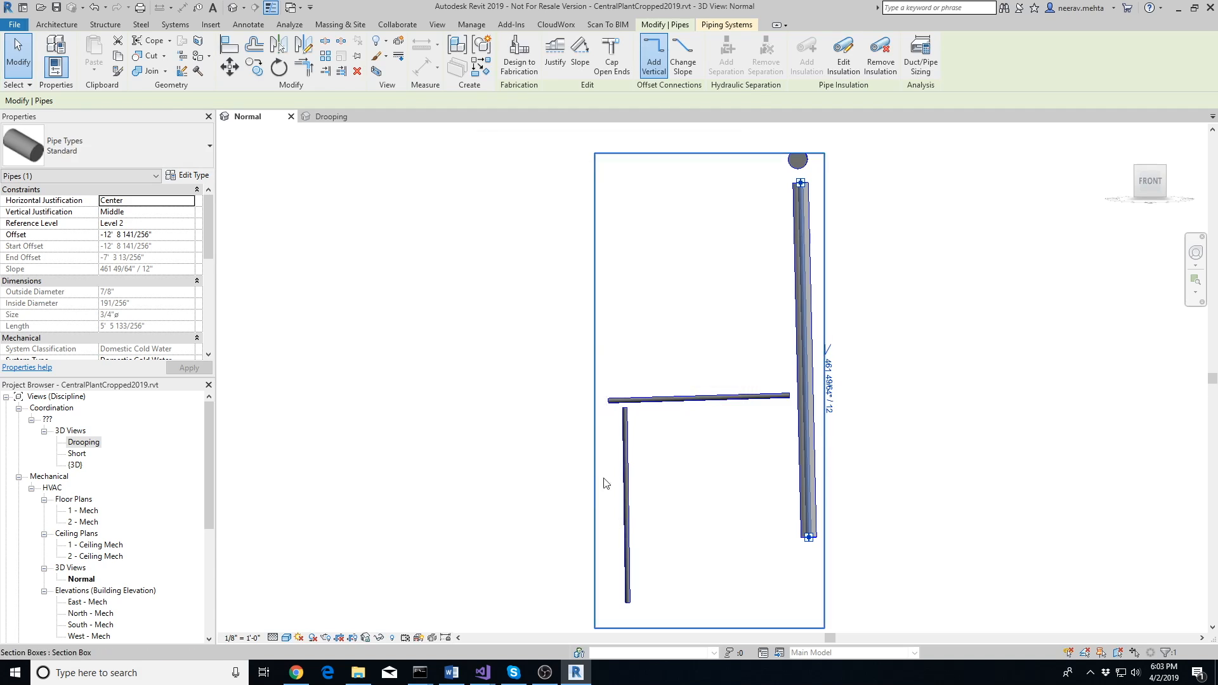
pyautogui.click(893, 306)
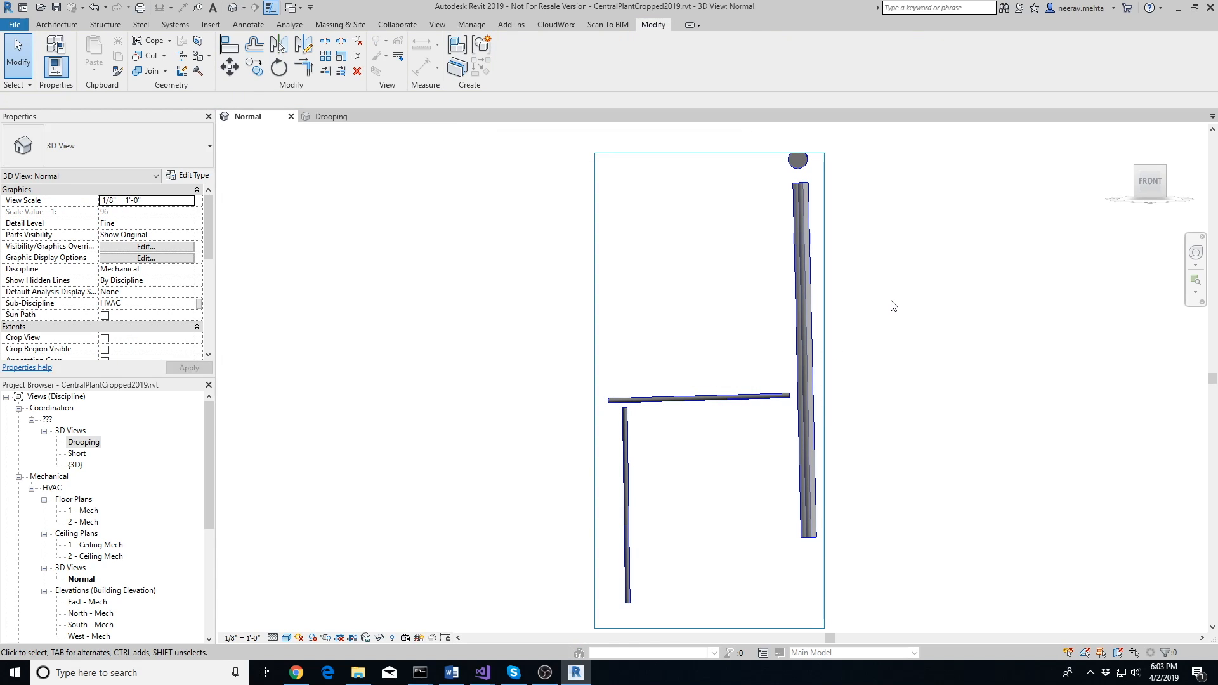
# Step: Run Align & Connect on the fitted pipes in the Normal view
pyautogui.click(608, 24)
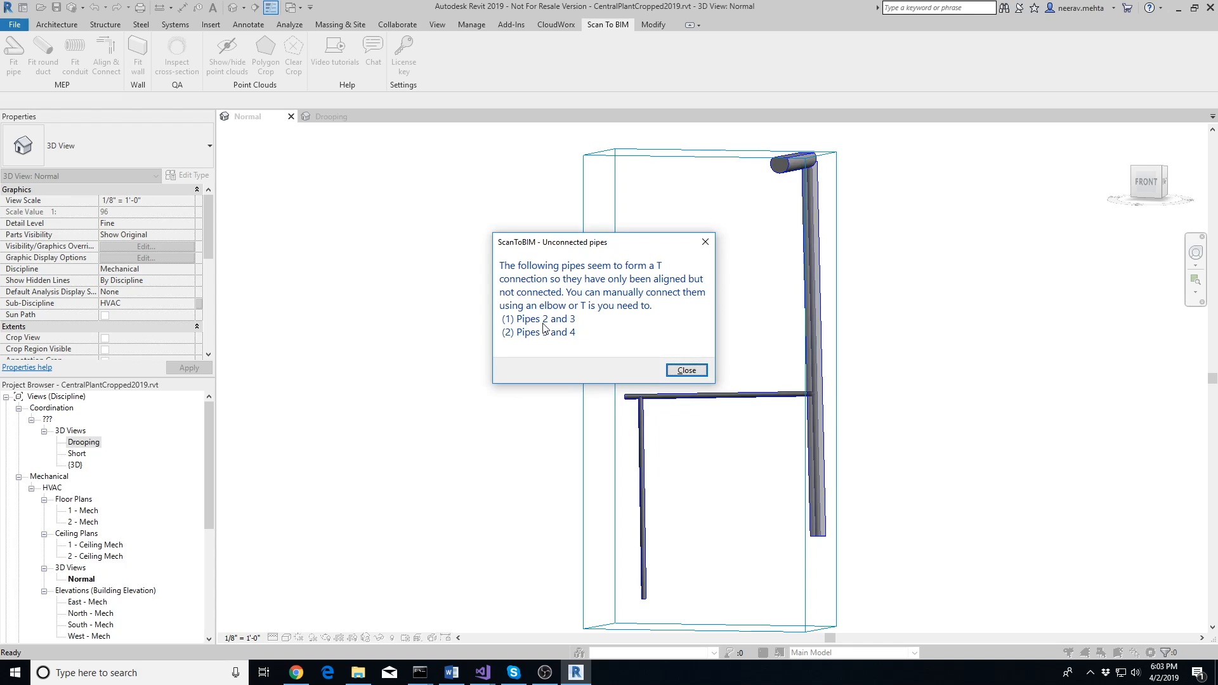
pyautogui.moveTo(598, 351)
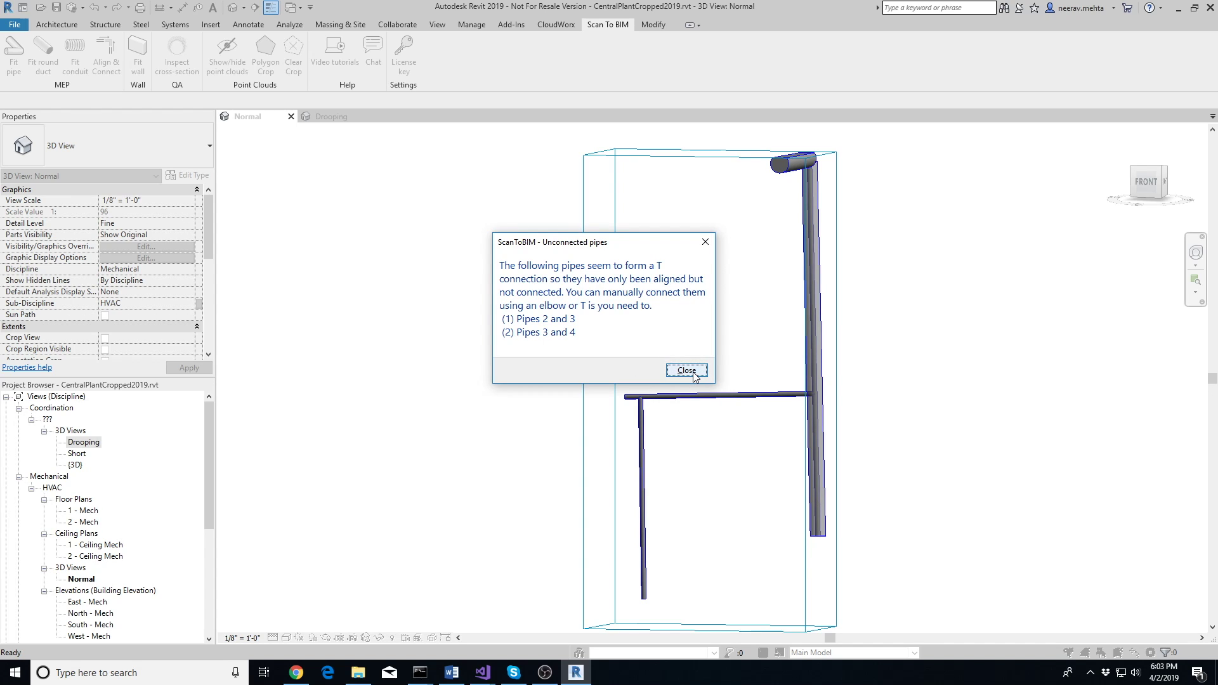
# Step: Dismiss the unconnected-pipes report, exit Align & Connect, and switch to the Drooping 3D view
pyautogui.click(685, 369)
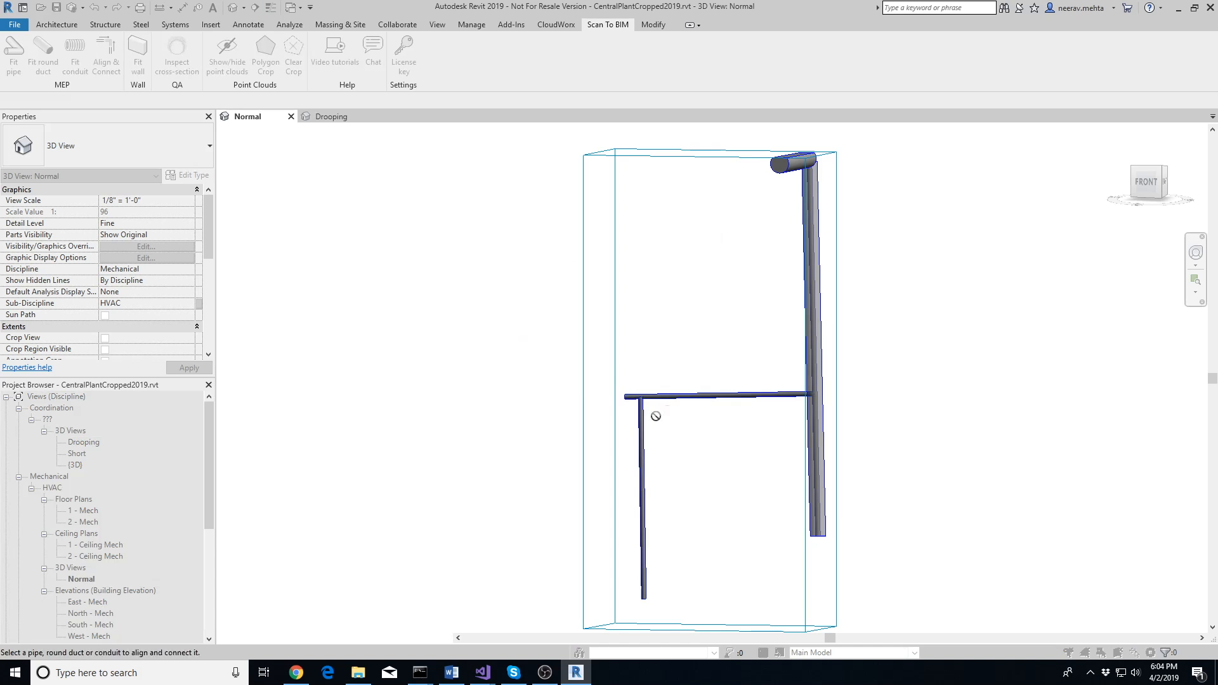
pyautogui.click(654, 24)
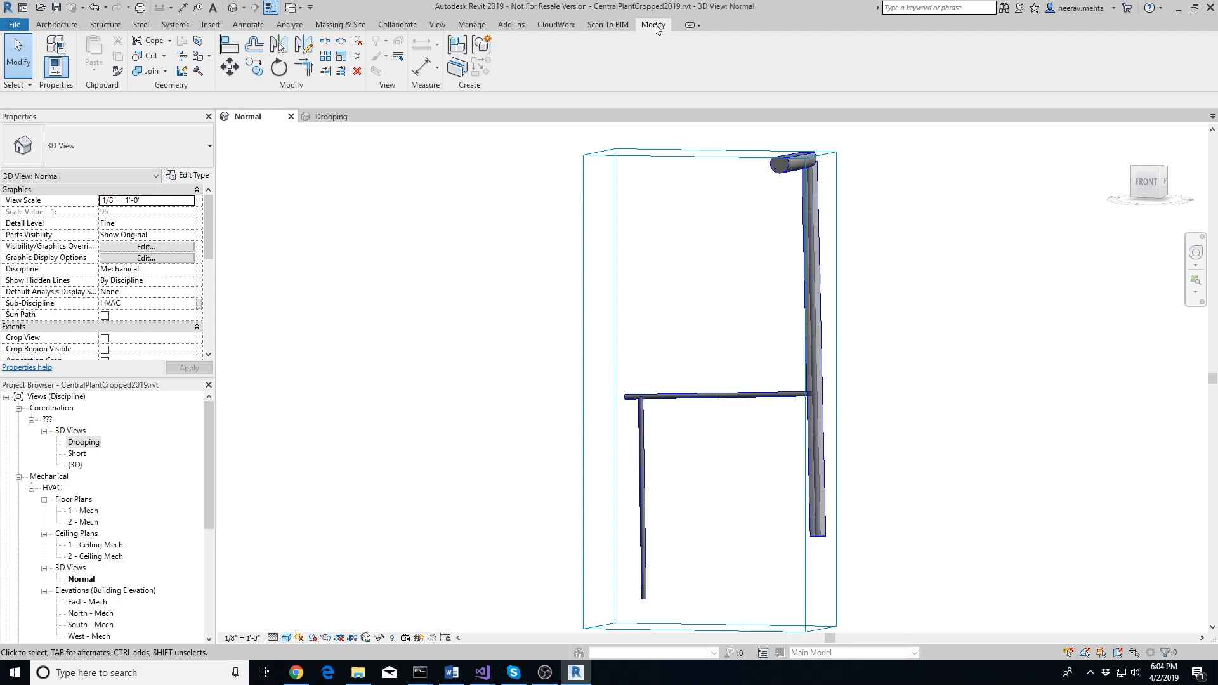
pyautogui.click(304, 63)
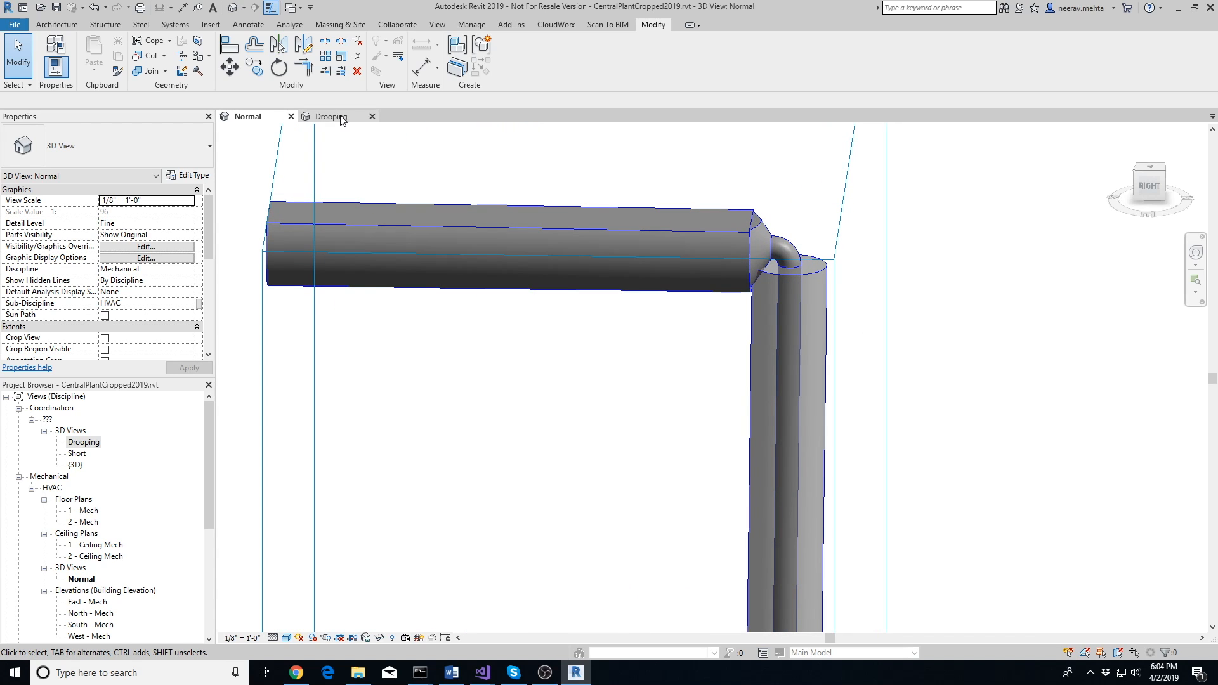
pyautogui.moveTo(327, 117)
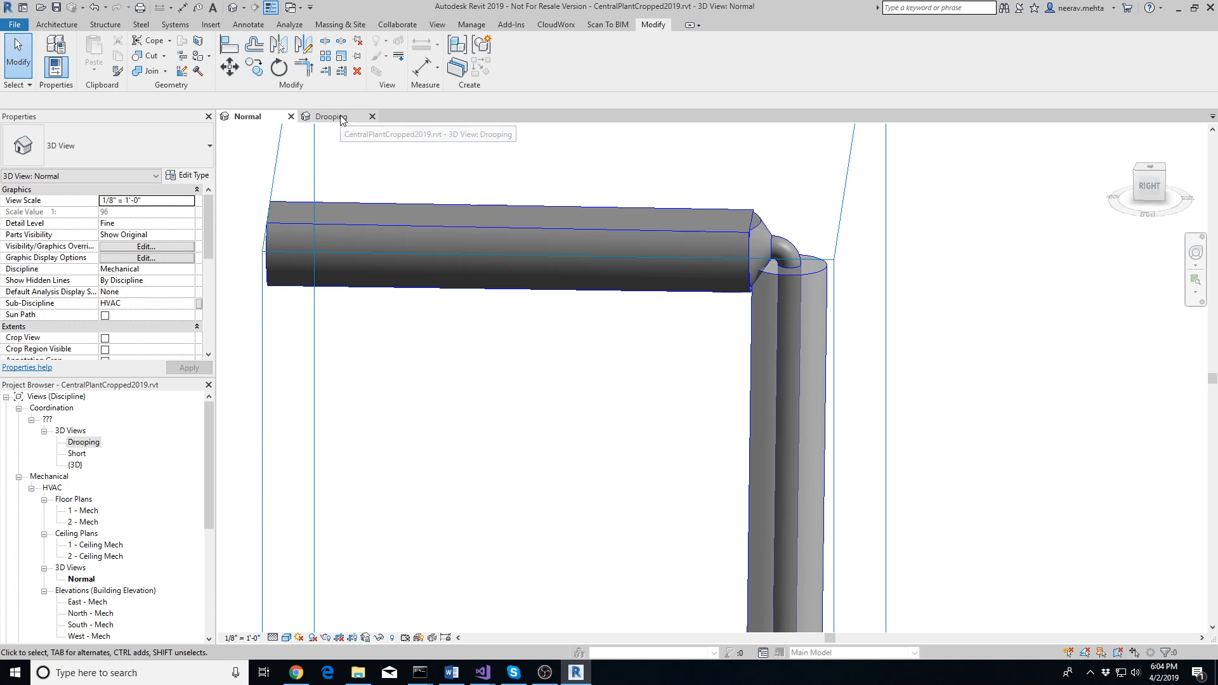
pyautogui.click(330, 116)
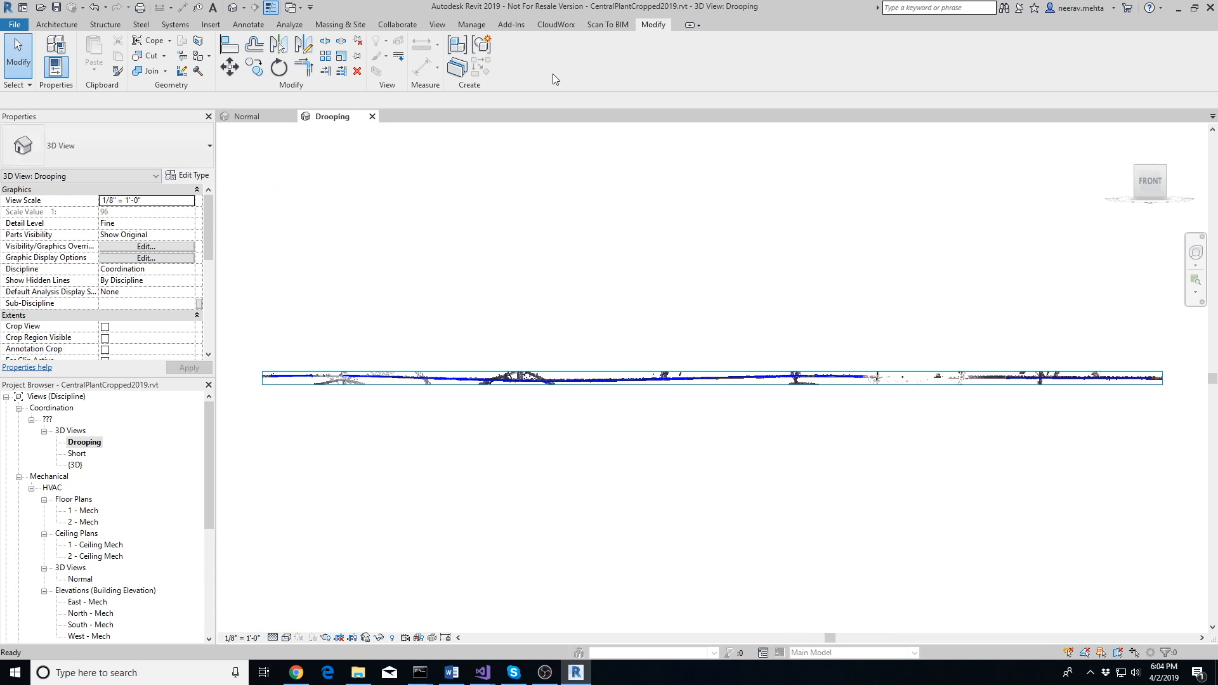
# Step: Run Align & Connect on the drooping pipe run until the Too much error warning appears
pyautogui.click(607, 24)
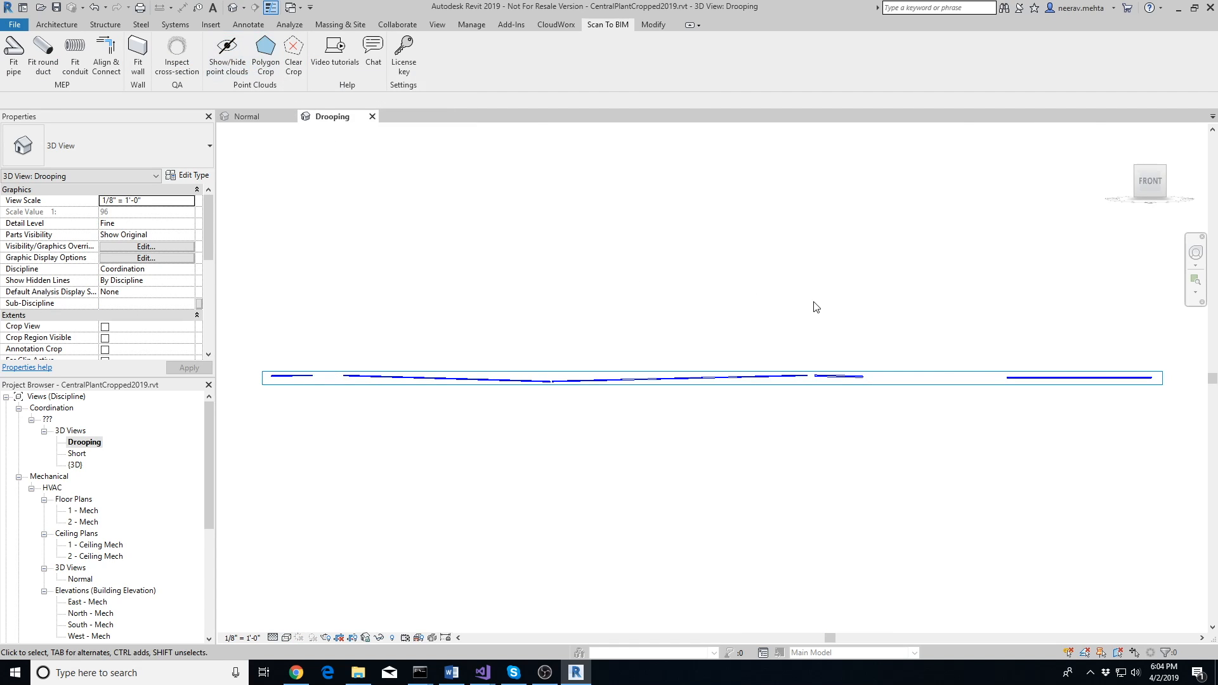
pyautogui.moveTo(118, 141)
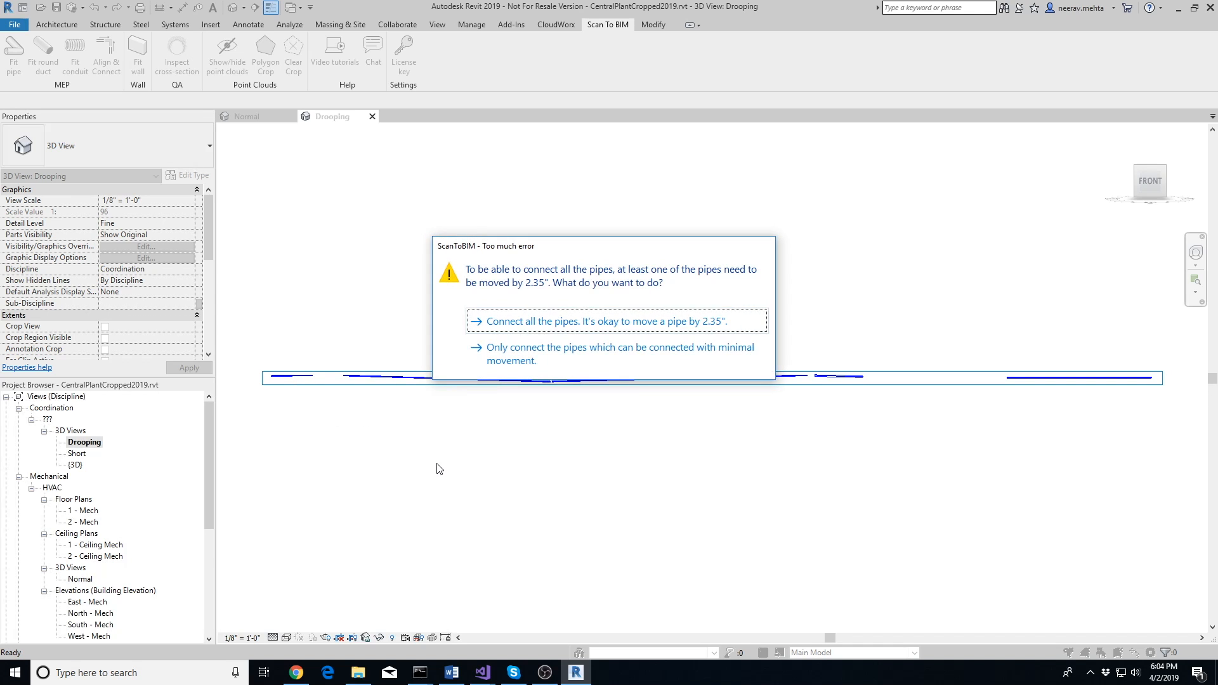
pyautogui.moveTo(632, 392)
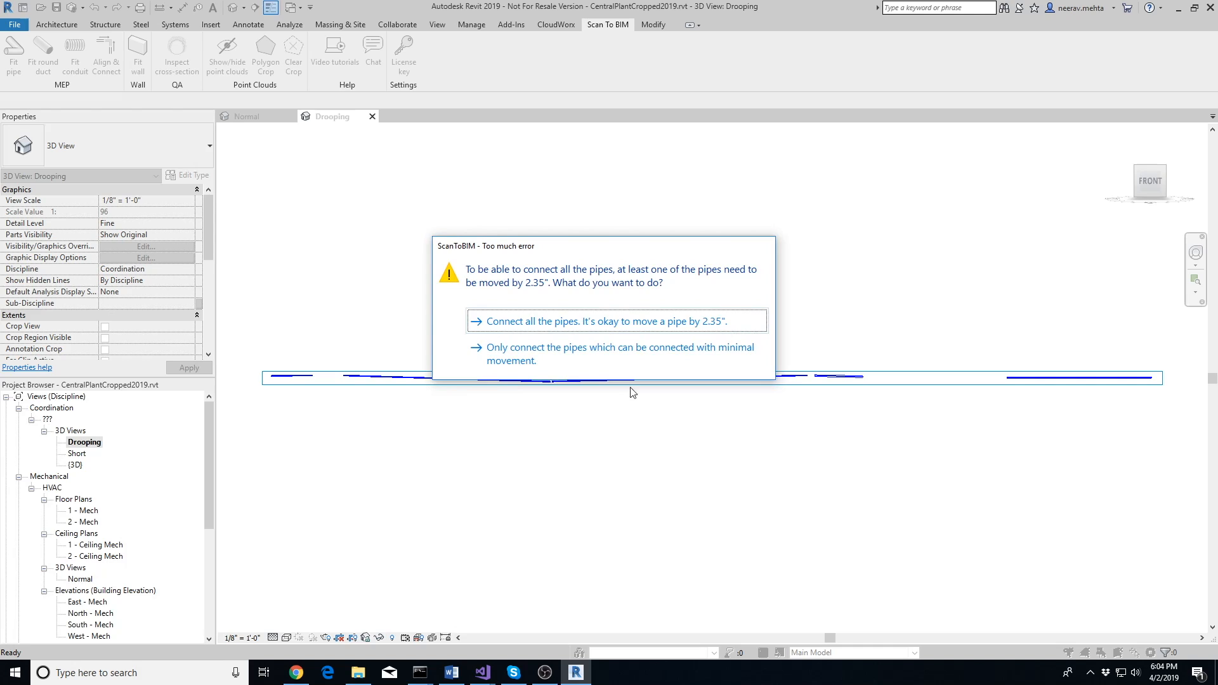
pyautogui.moveTo(694, 372)
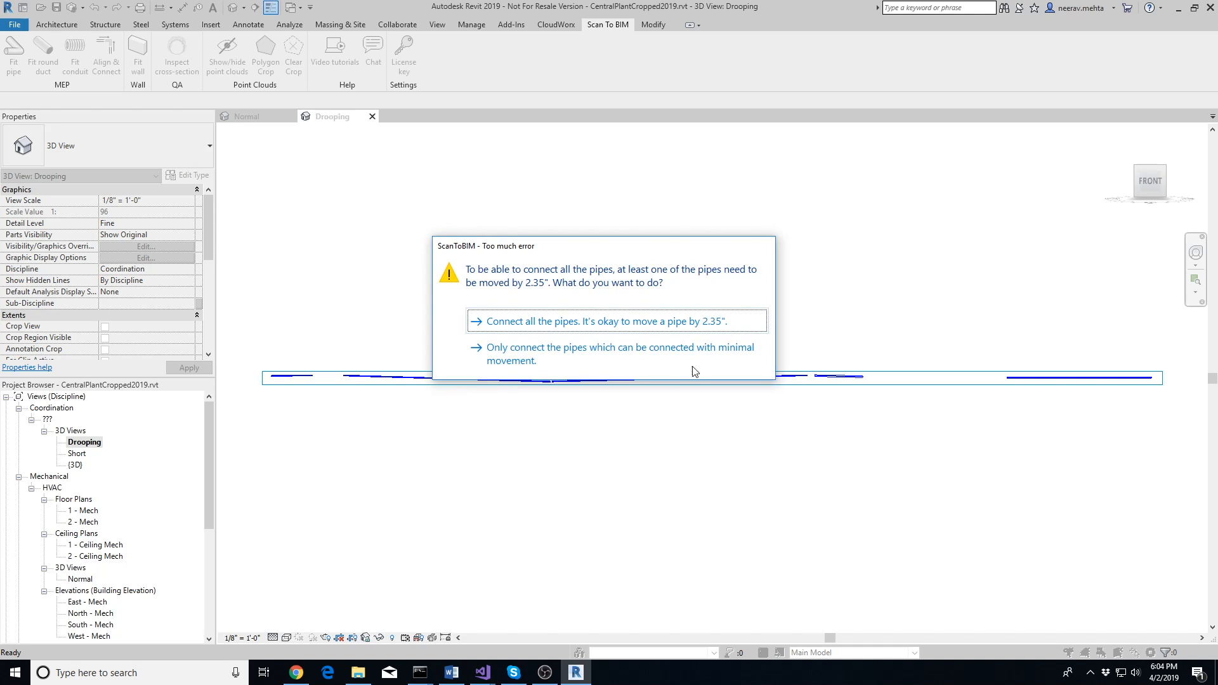
pyautogui.moveTo(713, 356)
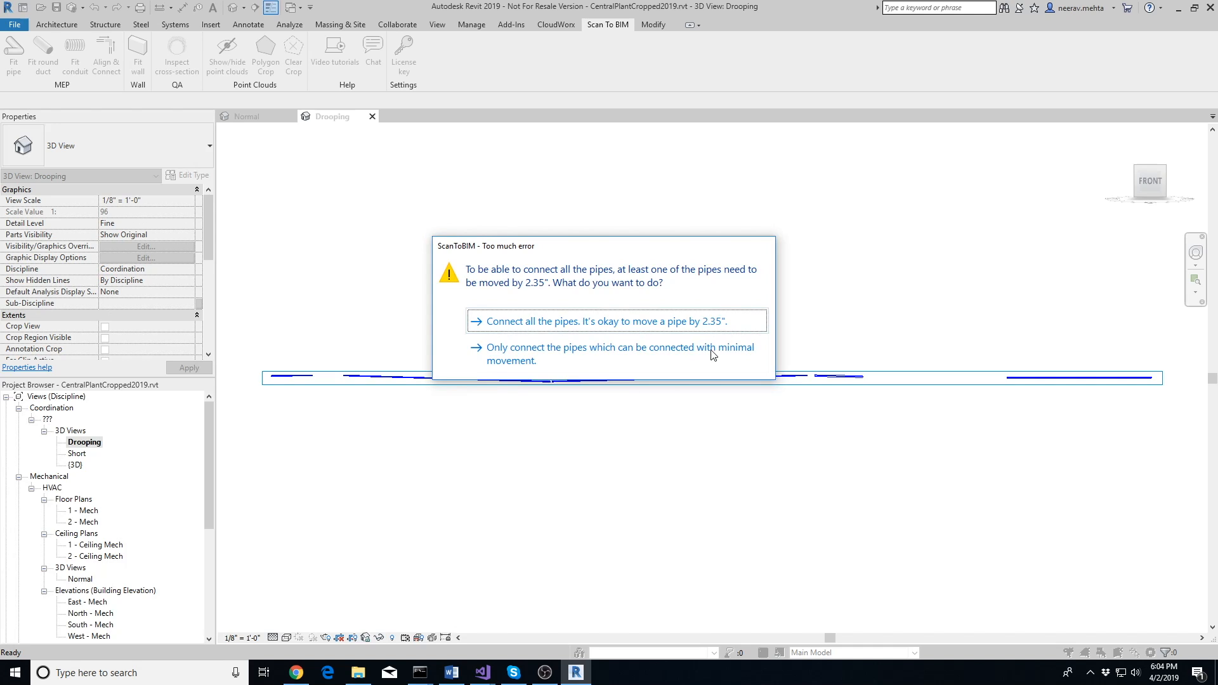
pyautogui.moveTo(721, 344)
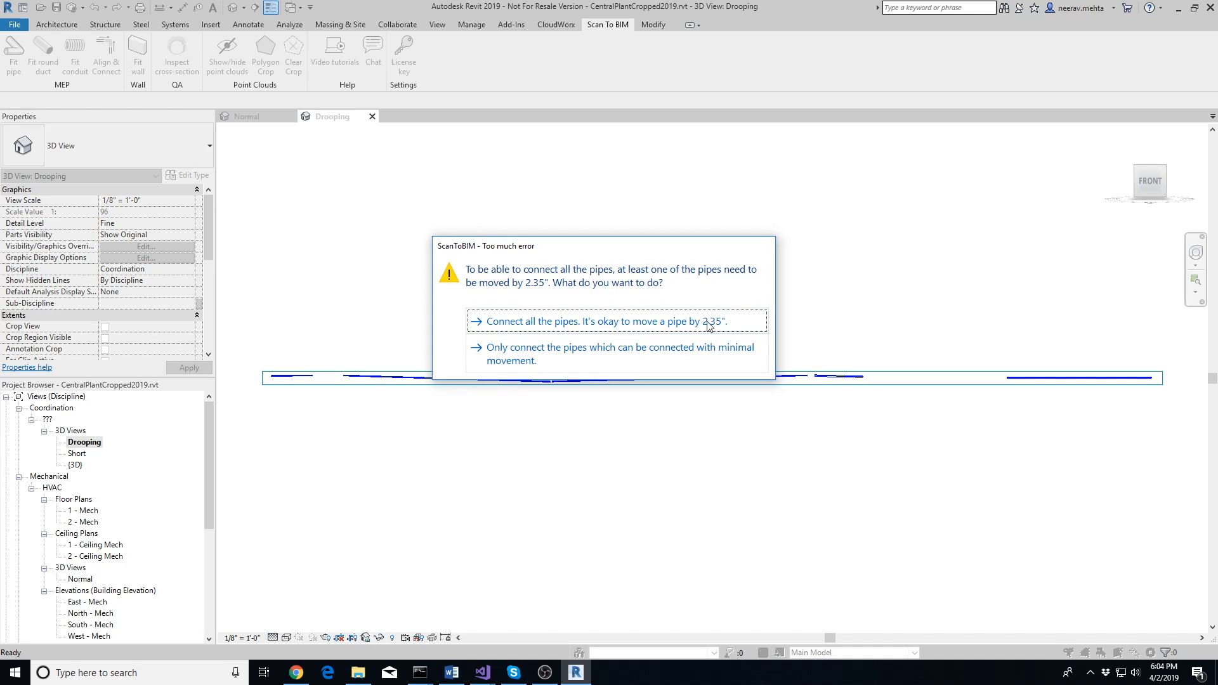
pyautogui.moveTo(660, 331)
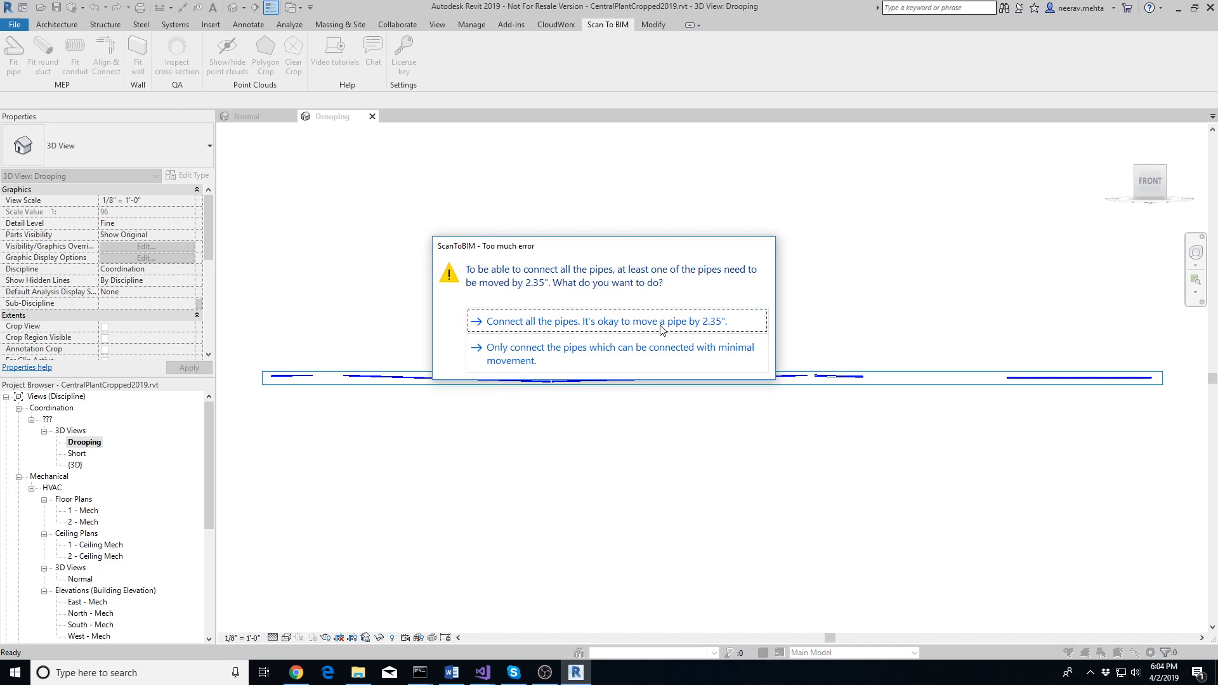
pyautogui.moveTo(701, 327)
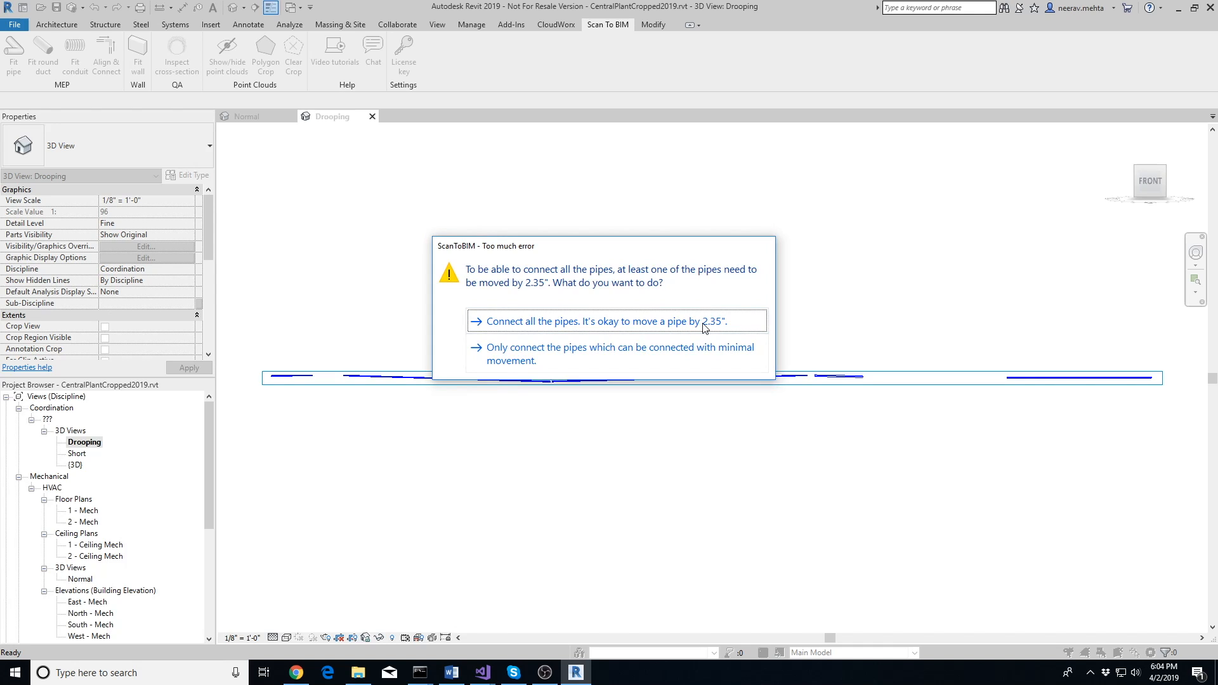
pyautogui.moveTo(688, 328)
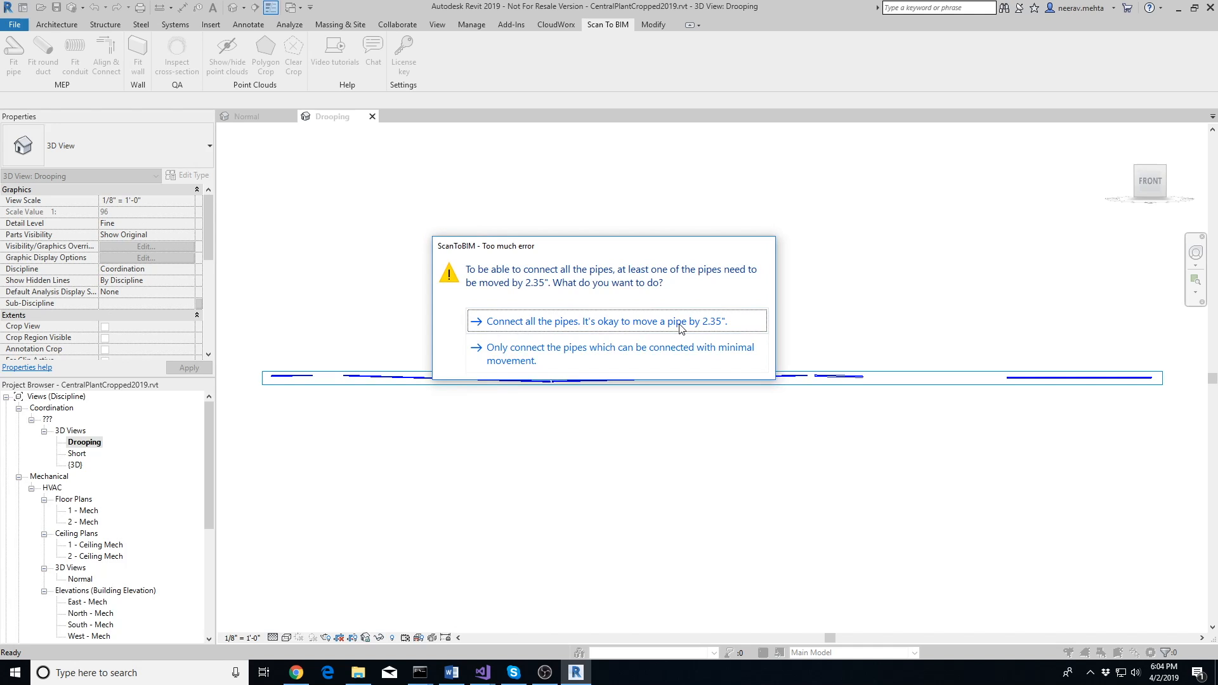
pyautogui.moveTo(695, 328)
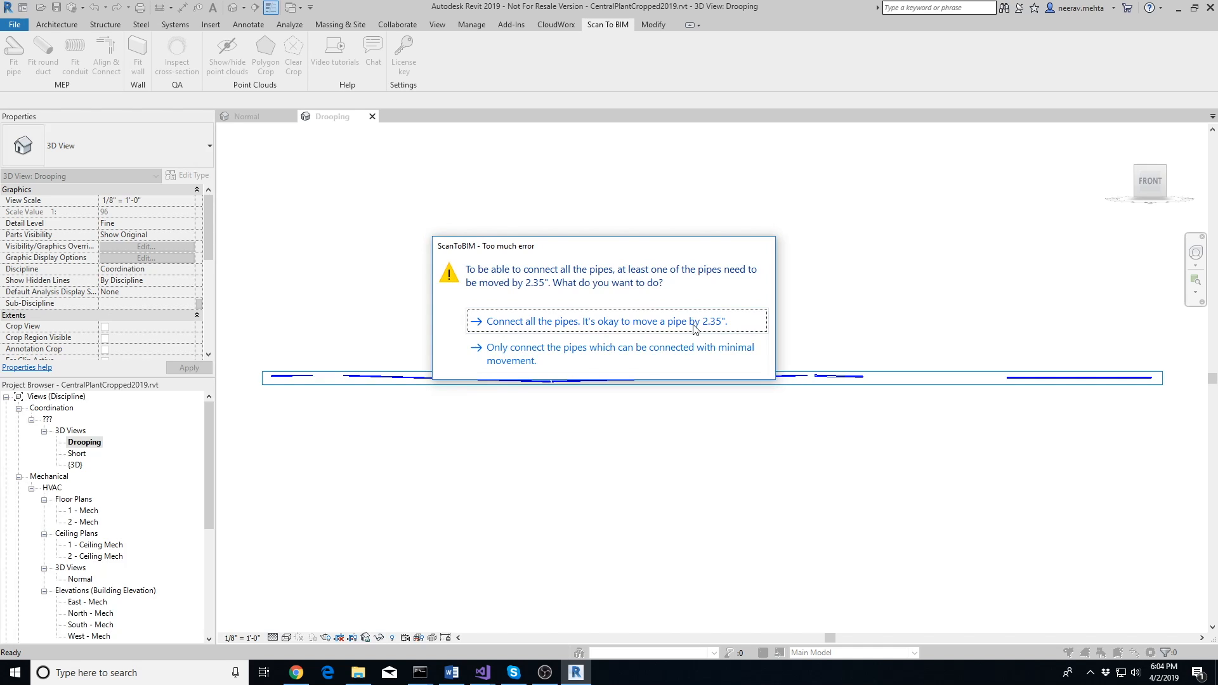
pyautogui.moveTo(561, 353)
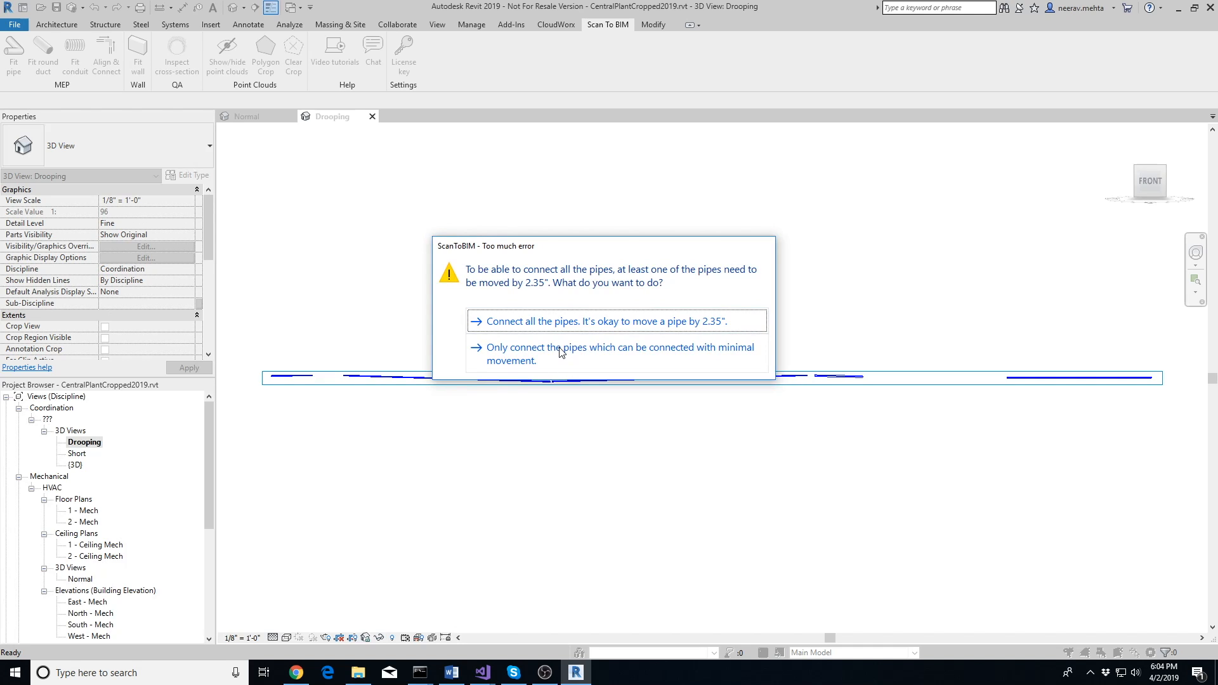
# Step: Connect only the minimally moved pipes and dismiss the Unconnected pipes report
pyautogui.click(618, 355)
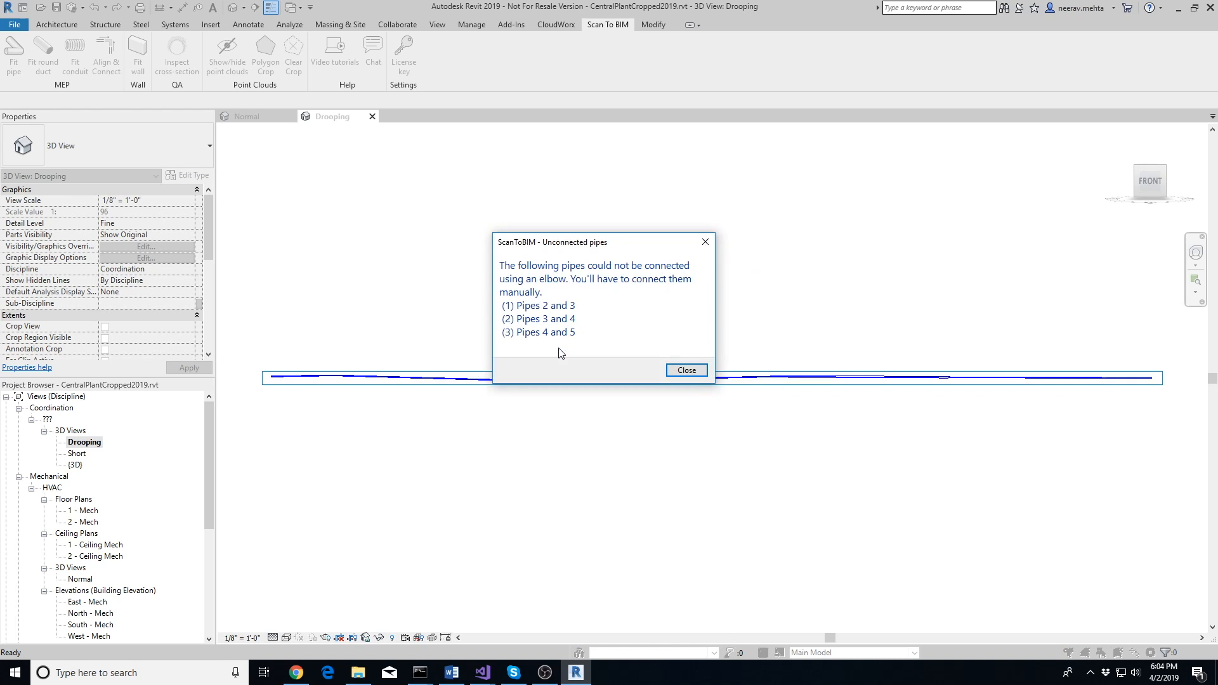
pyautogui.moveTo(658, 331)
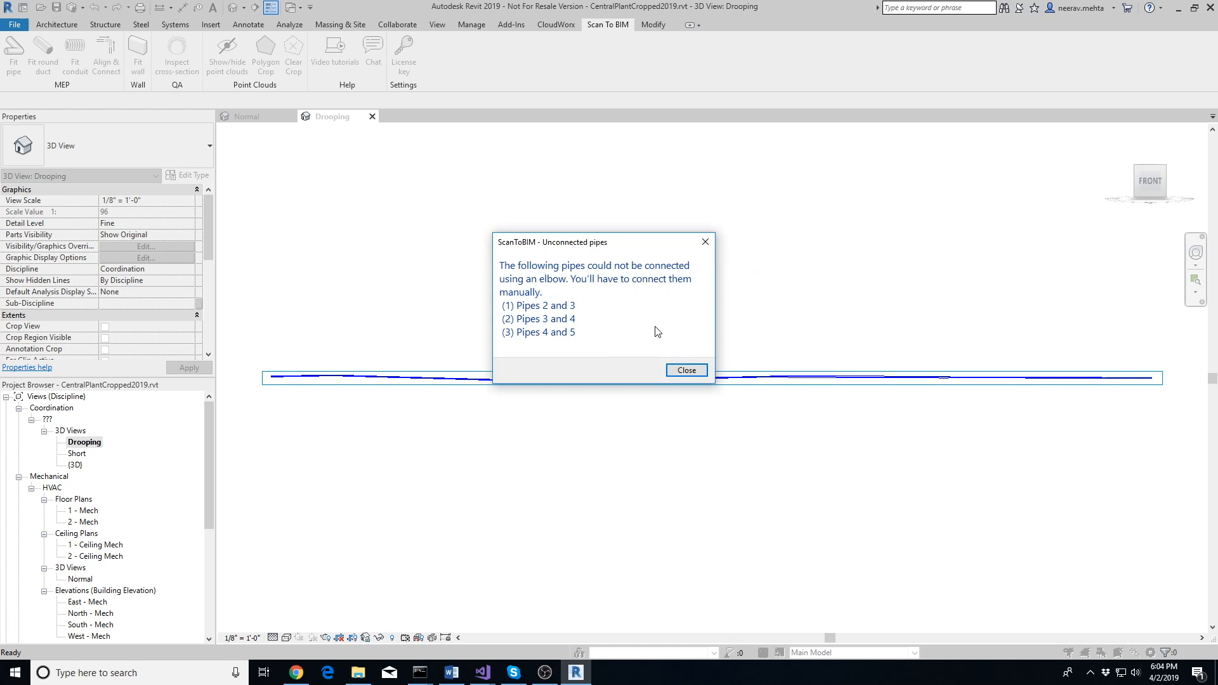
pyautogui.click(685, 369)
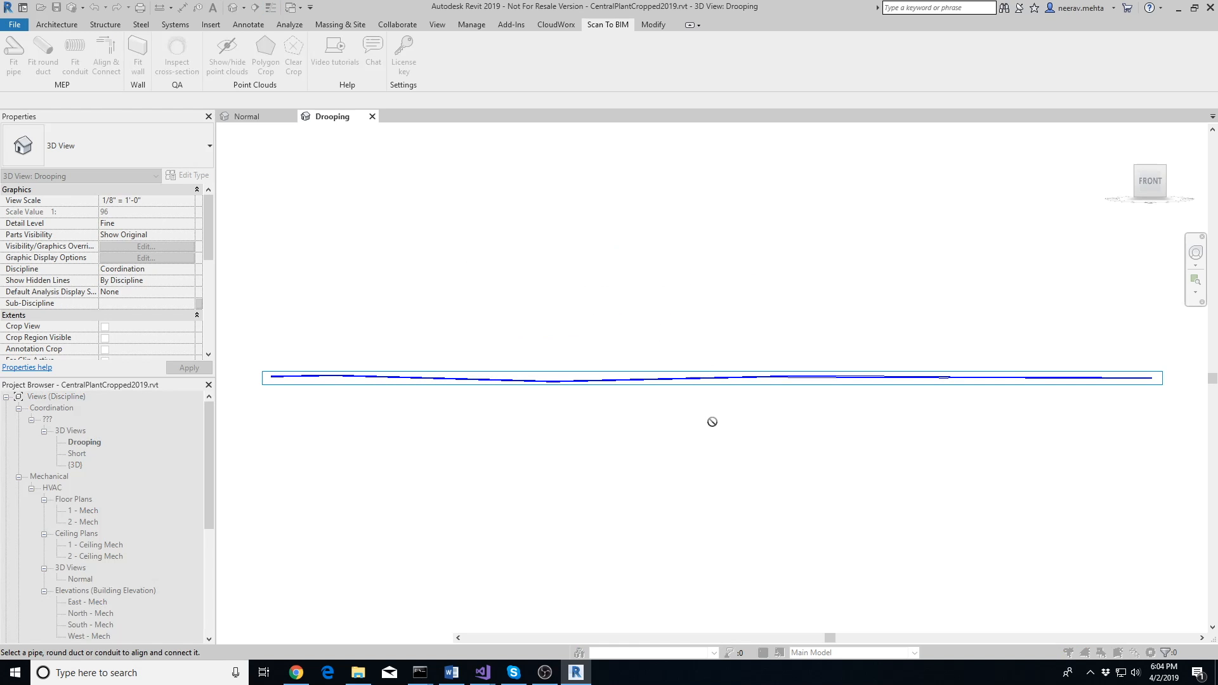